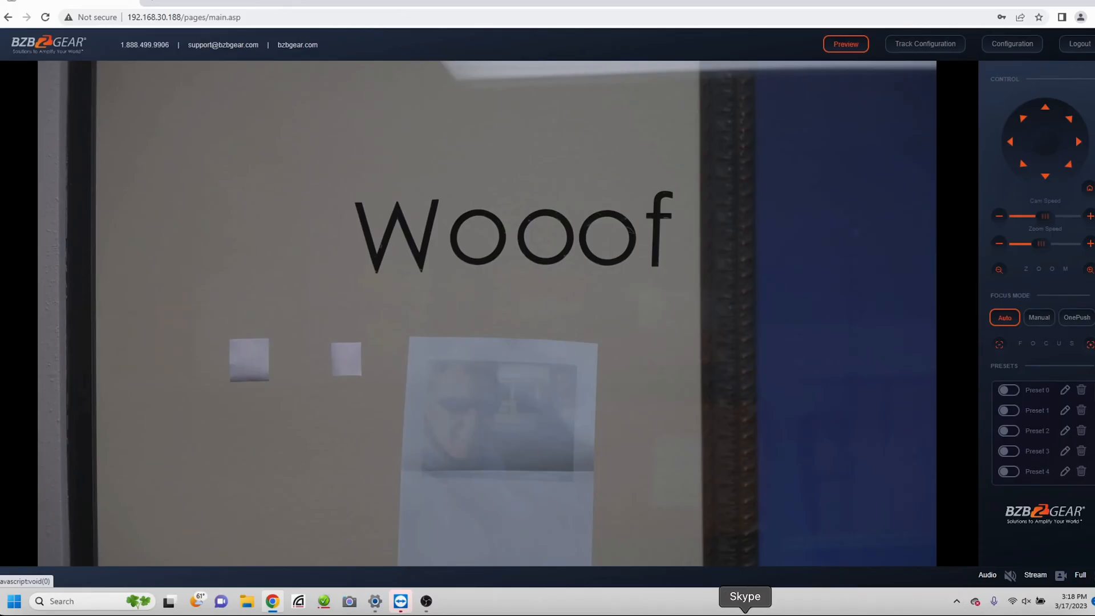
{"action": "mouse_move", "coordinate": [424, 601]}
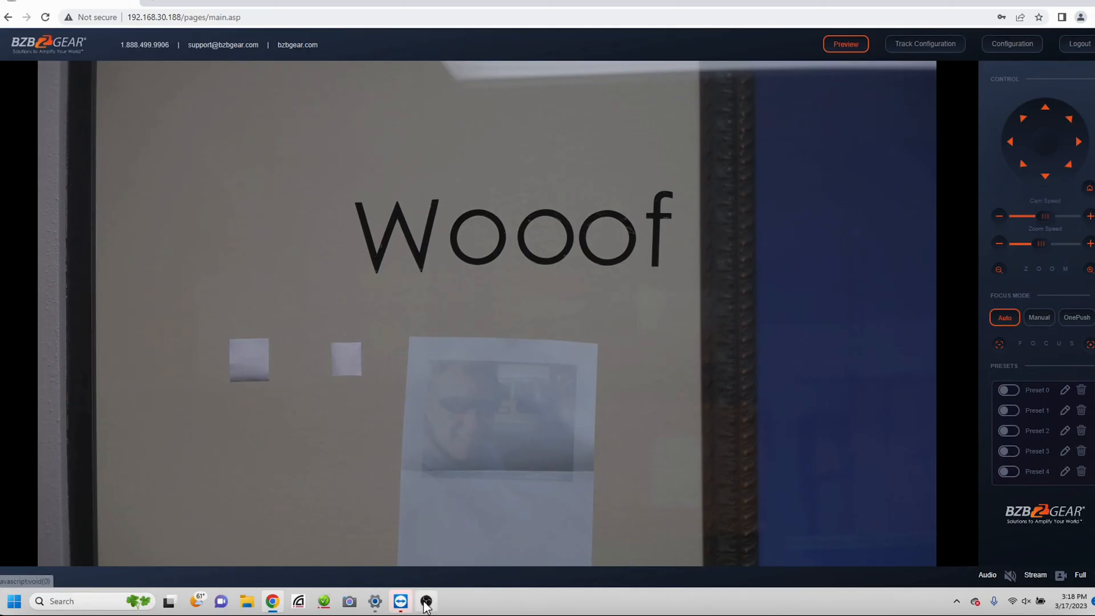
- Save the BZBGear camera's Video Out Format as 3840x2160P24 and return to Preview
{"action": "left_click", "coordinate": [426, 600]}
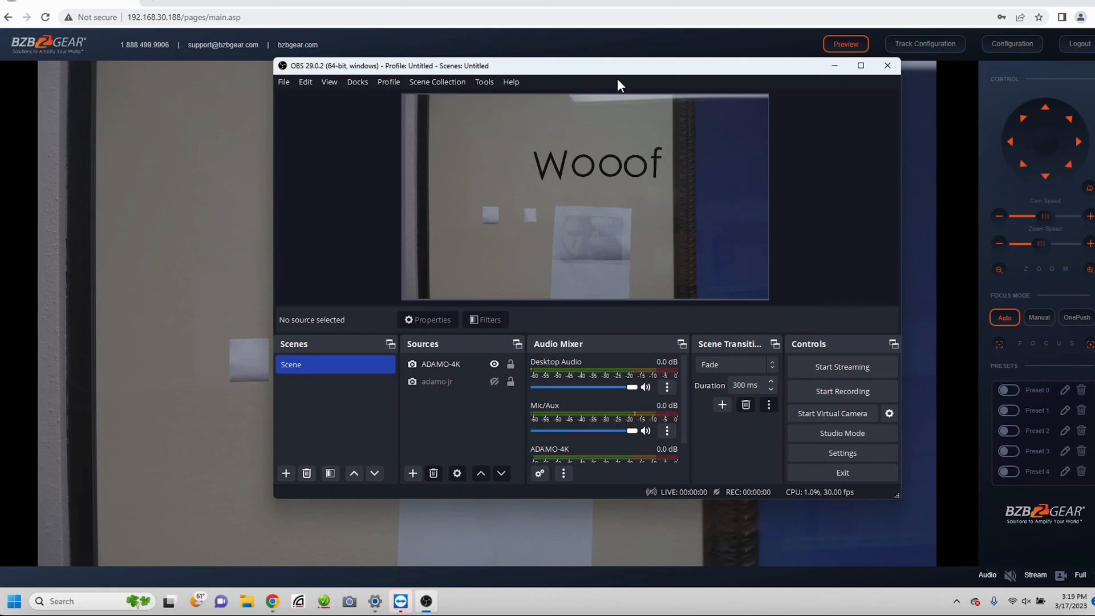
{"action": "mouse_move", "coordinate": [591, 52]}
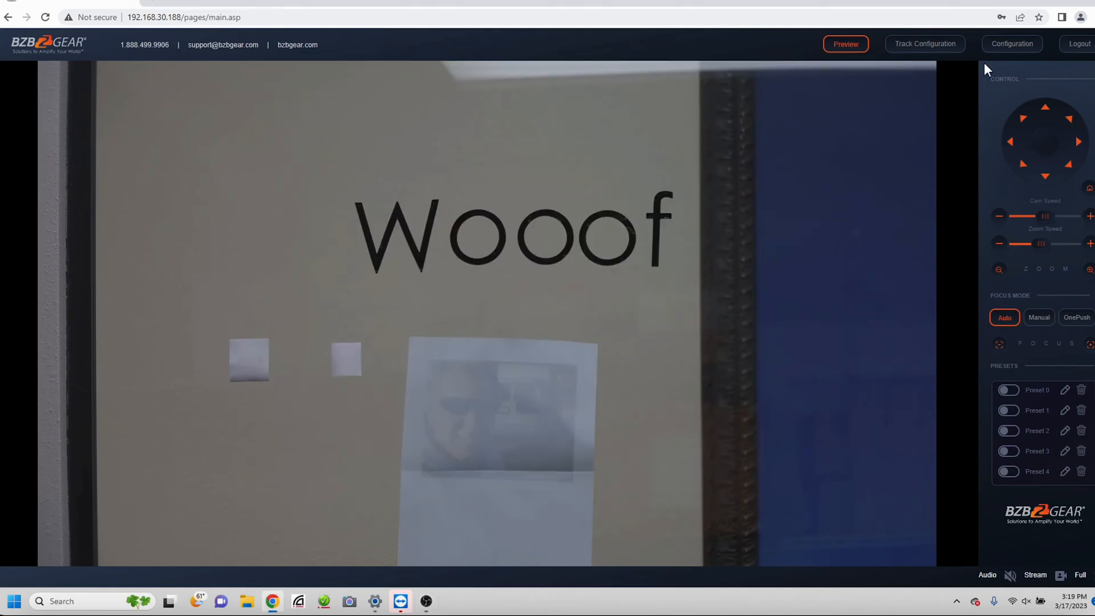
{"action": "left_click", "coordinate": [1011, 44]}
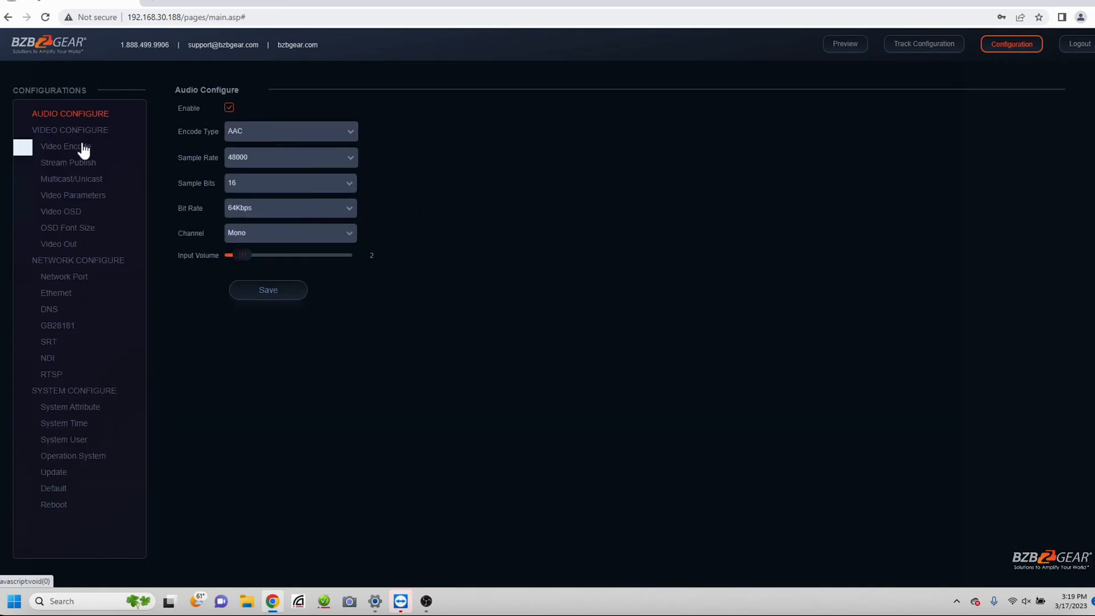
{"action": "left_click", "coordinate": [58, 243]}
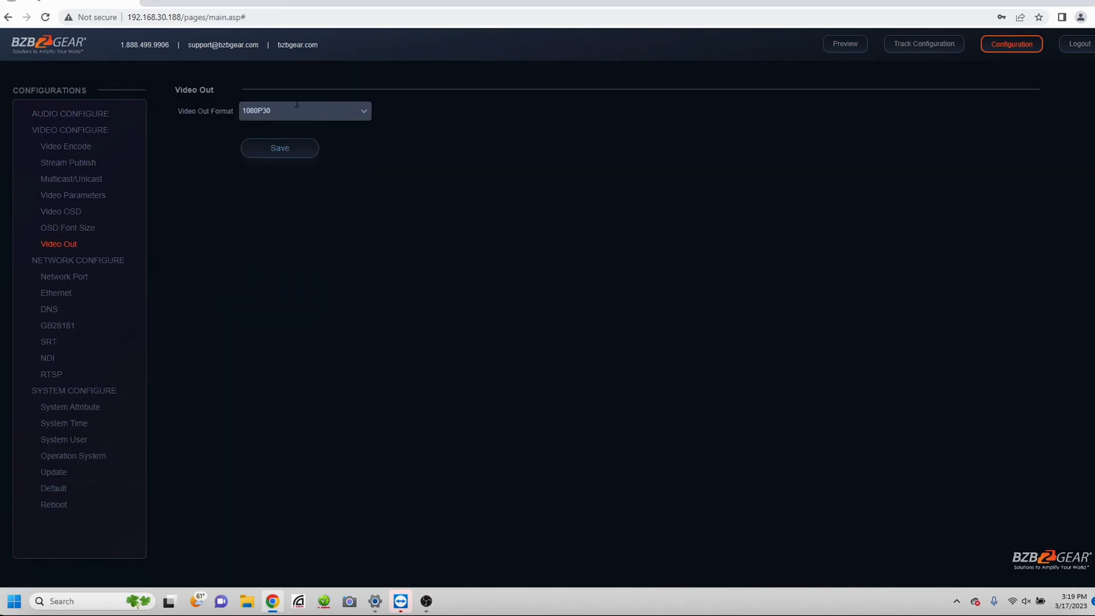
{"action": "left_click", "coordinate": [304, 110]}
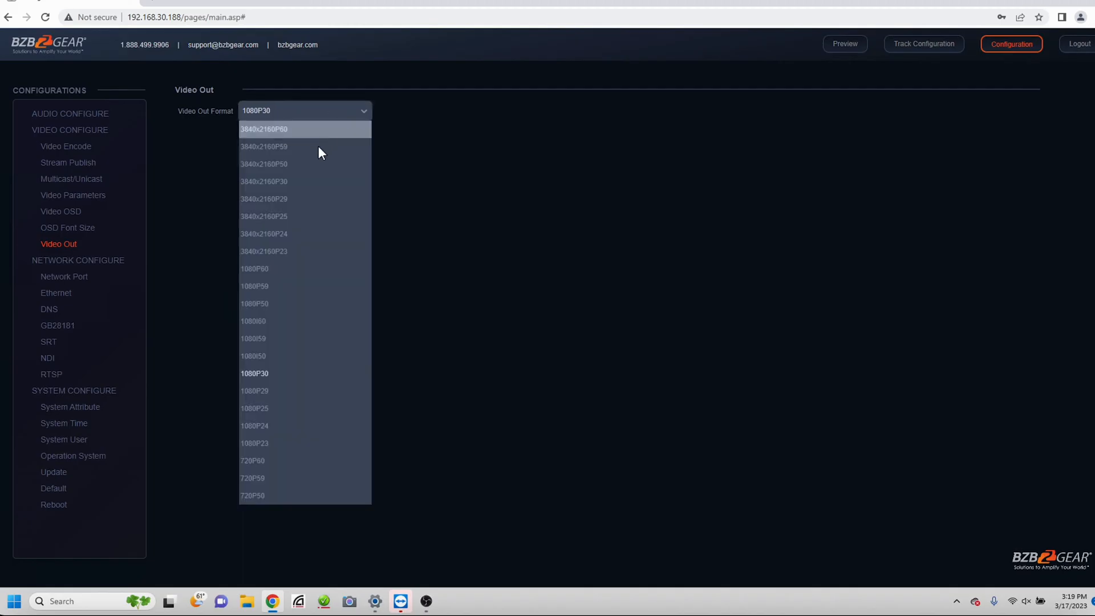
{"action": "mouse_move", "coordinate": [292, 215]}
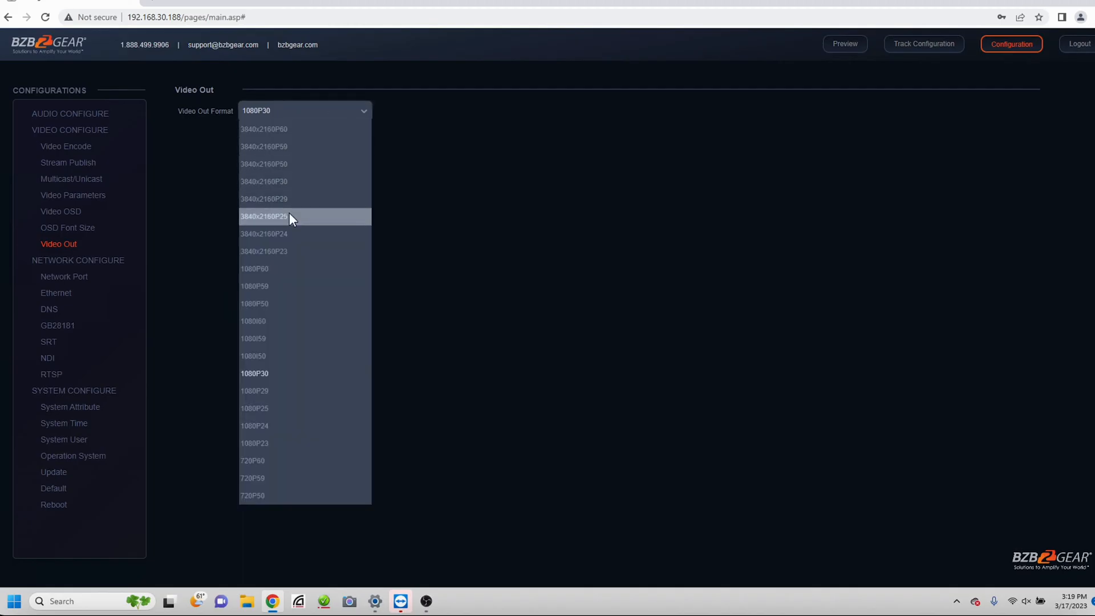
{"action": "mouse_move", "coordinate": [292, 234]}
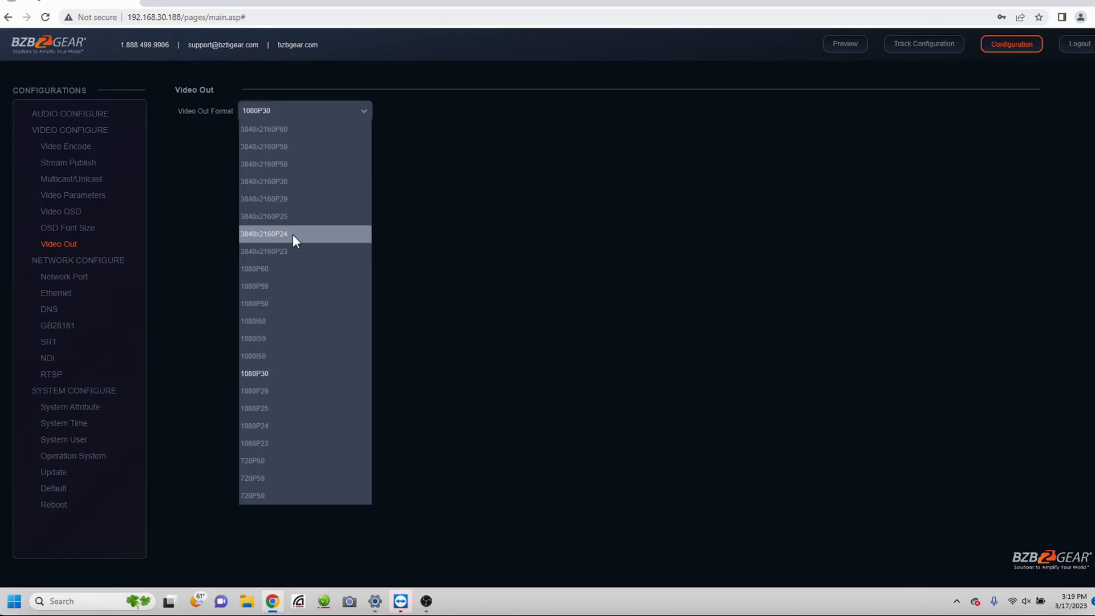
{"action": "left_click", "coordinate": [264, 233]}
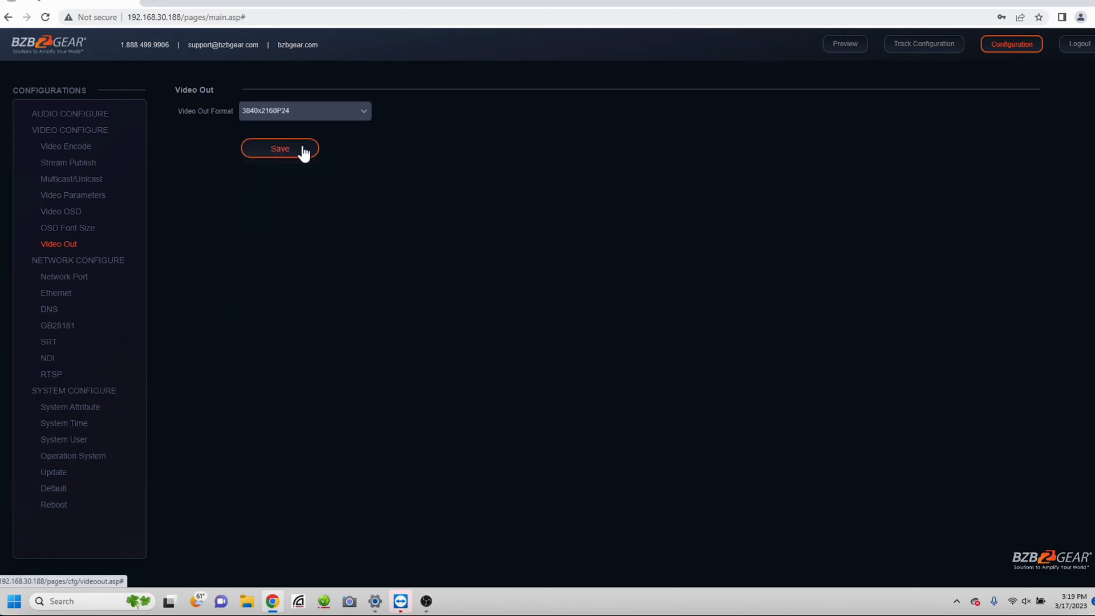
{"action": "left_click", "coordinate": [279, 148]}
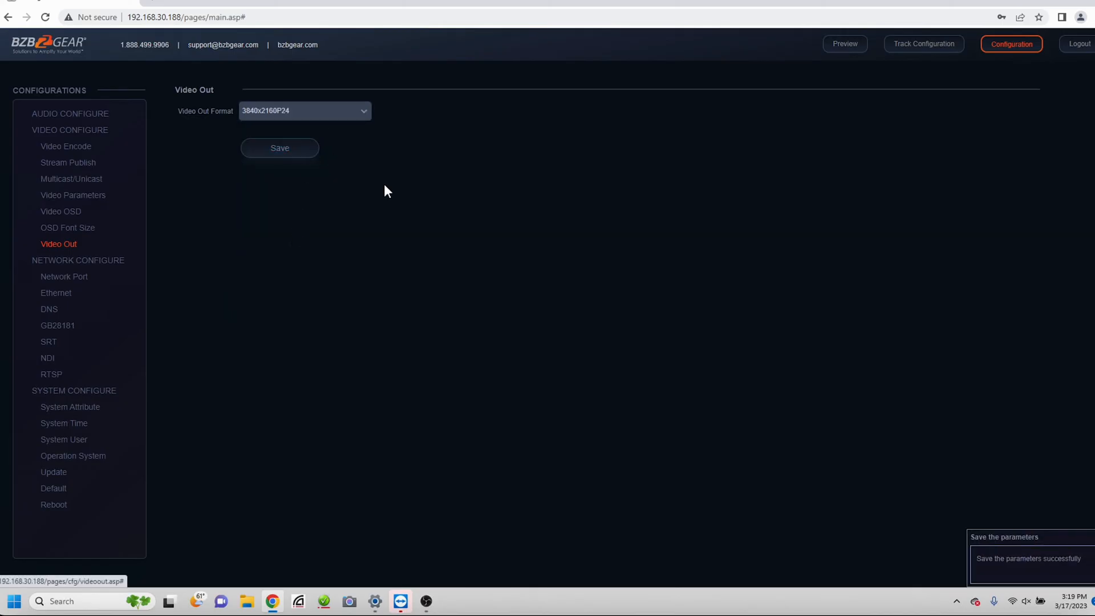
{"action": "left_click", "coordinate": [844, 44]}
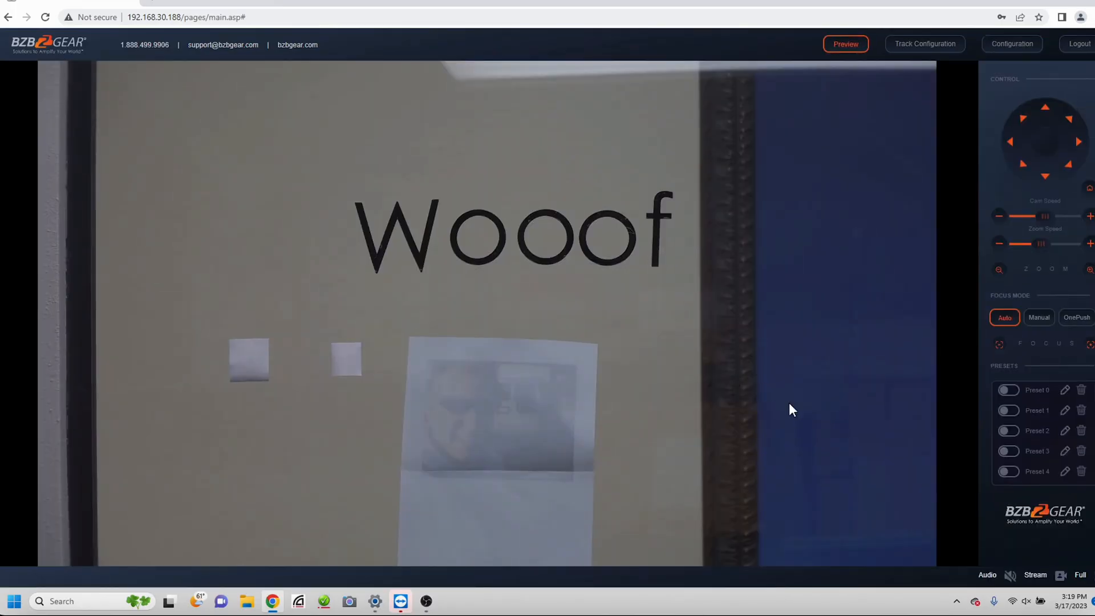
{"action": "mouse_move", "coordinate": [759, 573]}
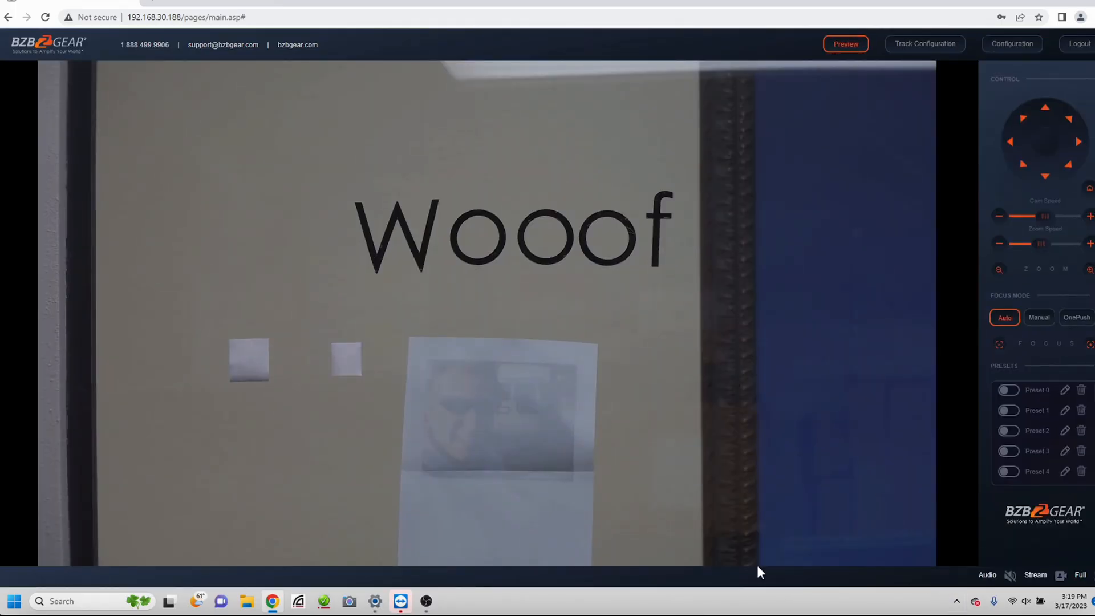
- Set the ADAMO-4K source properties to 3840x2160 resolution and 24 film FPS
{"action": "left_click", "coordinate": [401, 601]}
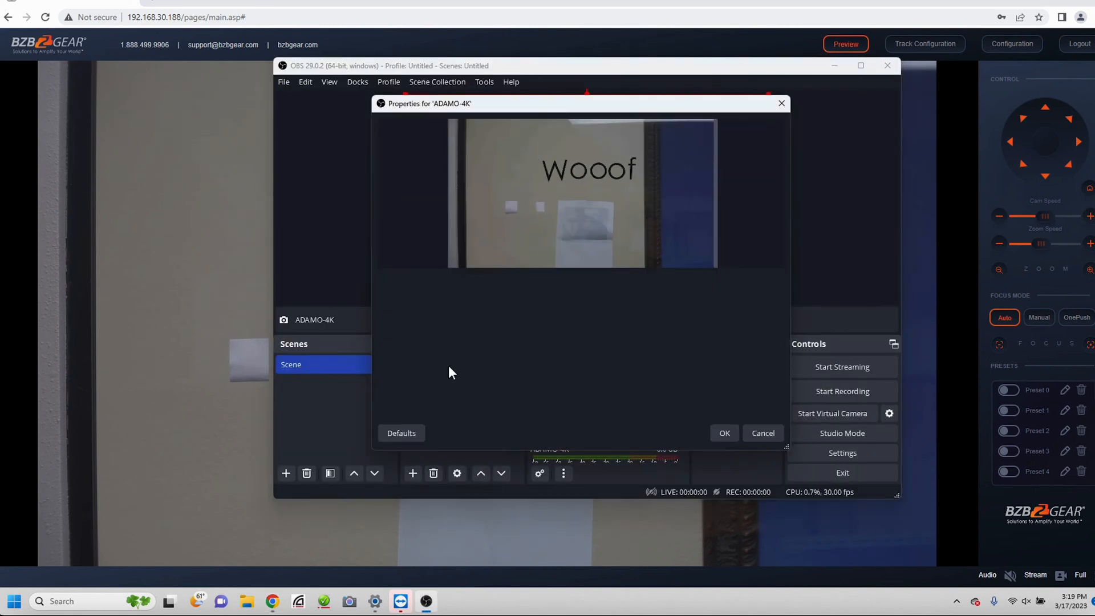
{"action": "mouse_move", "coordinate": [559, 354]}
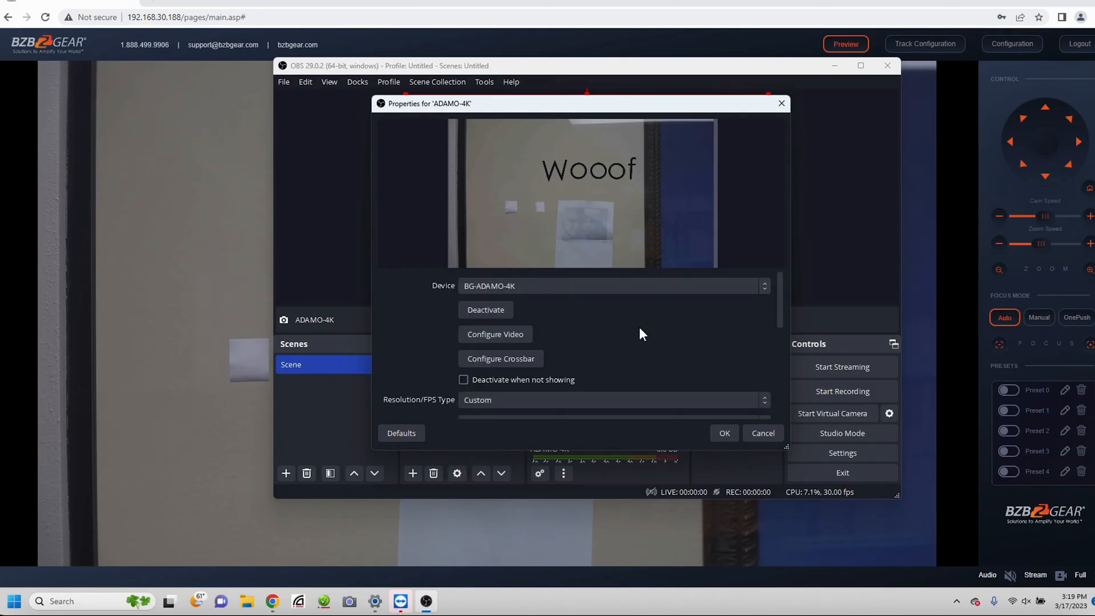
{"action": "scroll", "scroll_direction": "down", "scroll_amount": 3}
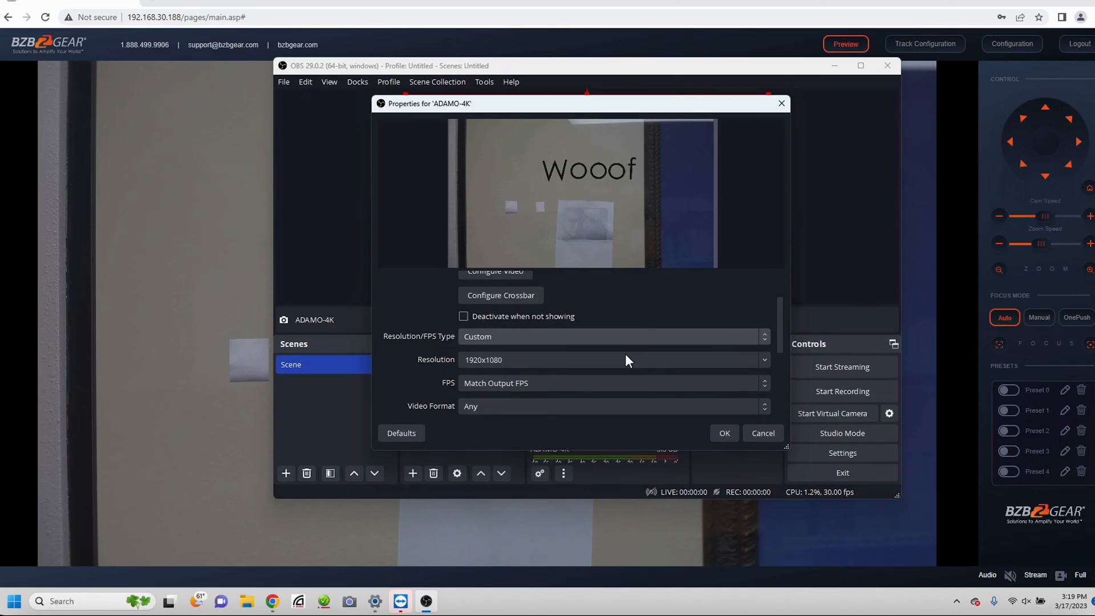
{"action": "left_click", "coordinate": [765, 360]}
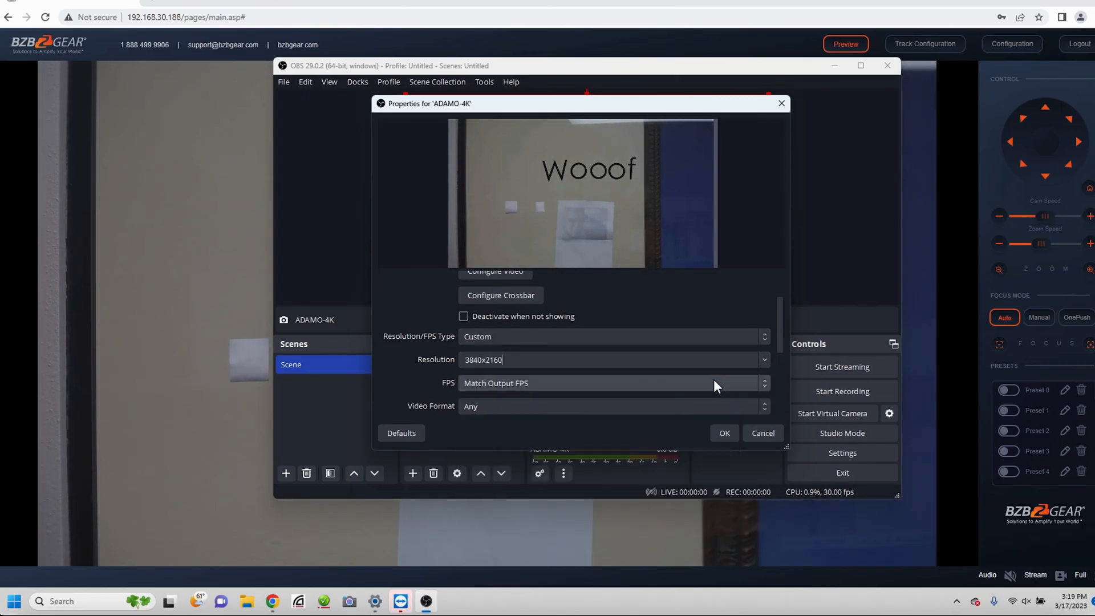
{"action": "left_click", "coordinate": [764, 382]}
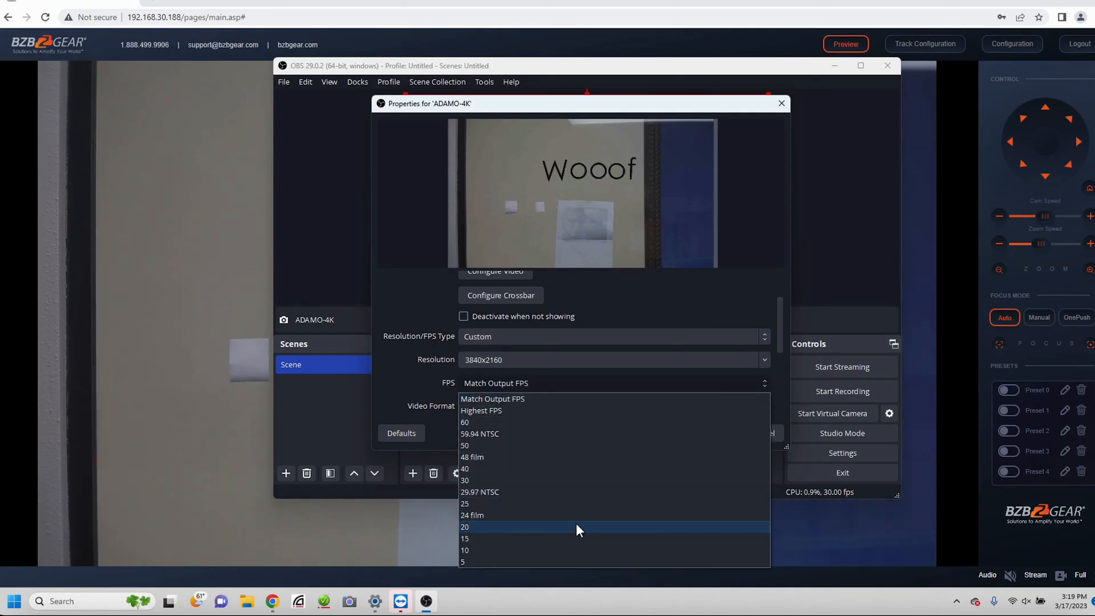
{"action": "mouse_move", "coordinate": [583, 519]}
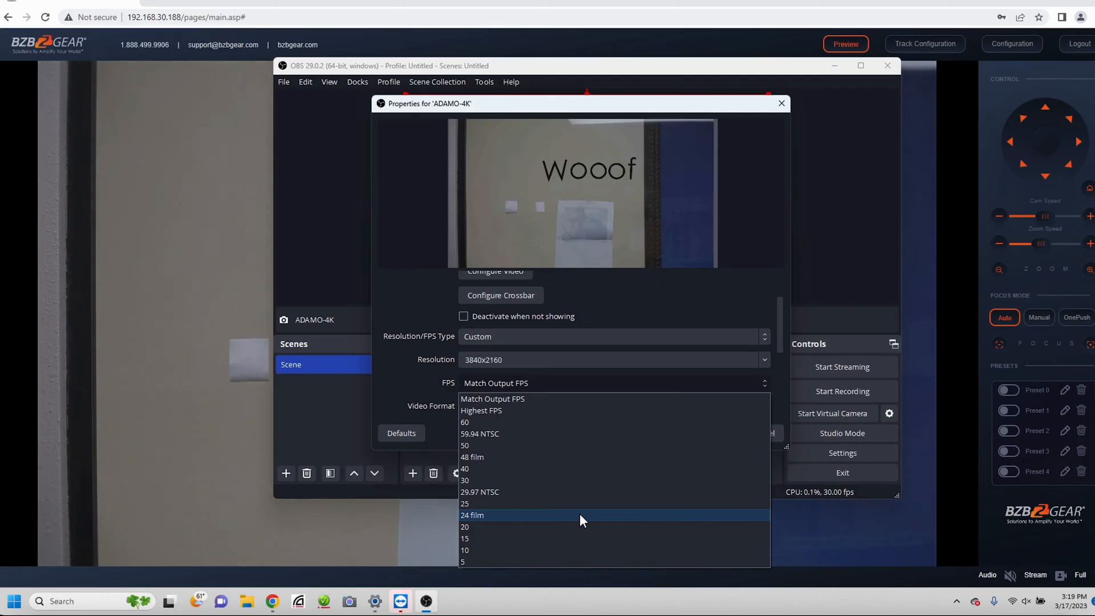
{"action": "left_click", "coordinate": [471, 514]}
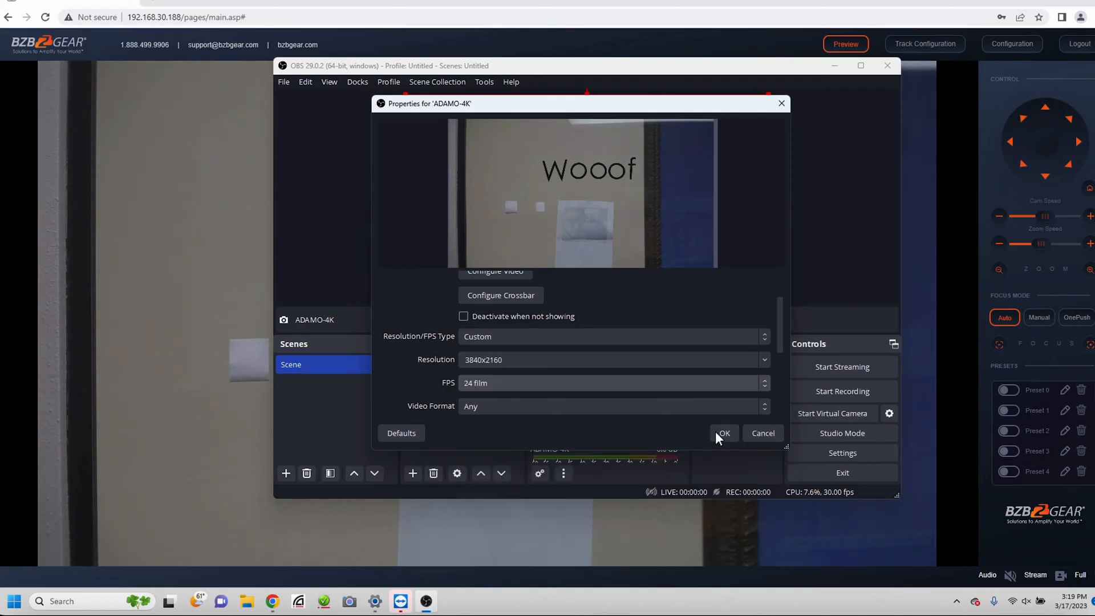
{"action": "left_click", "coordinate": [724, 433]}
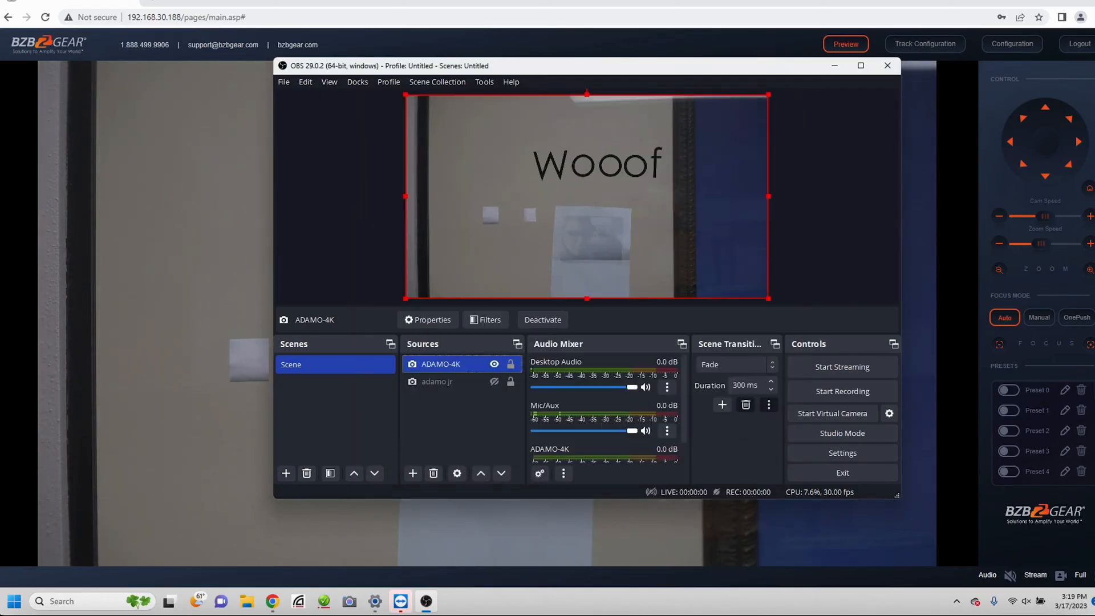
{"action": "left_click", "coordinate": [834, 284]}
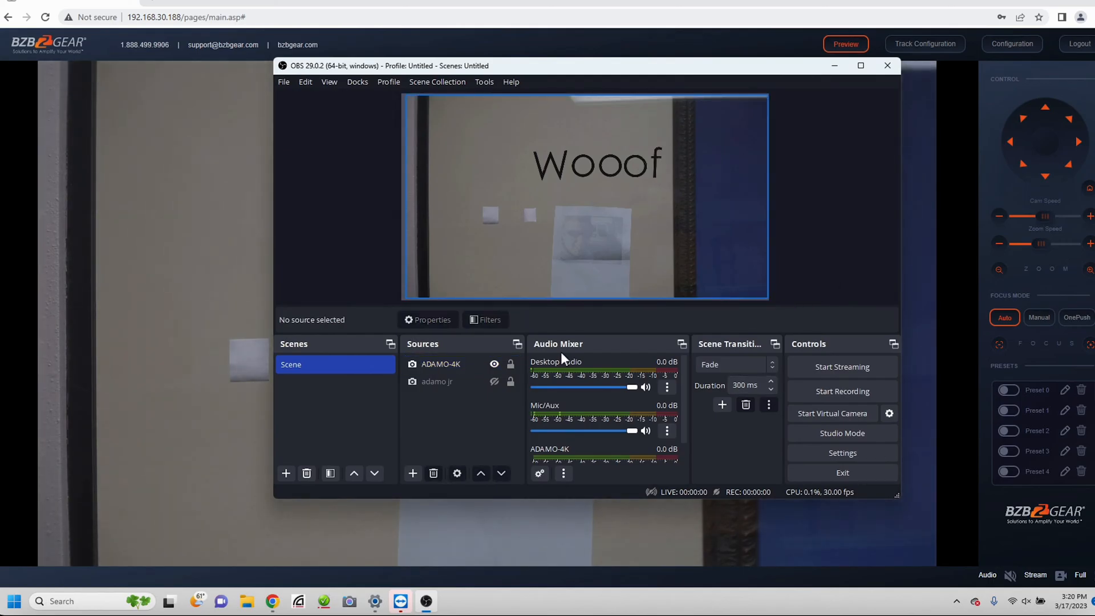
{"action": "left_click", "coordinate": [441, 364]}
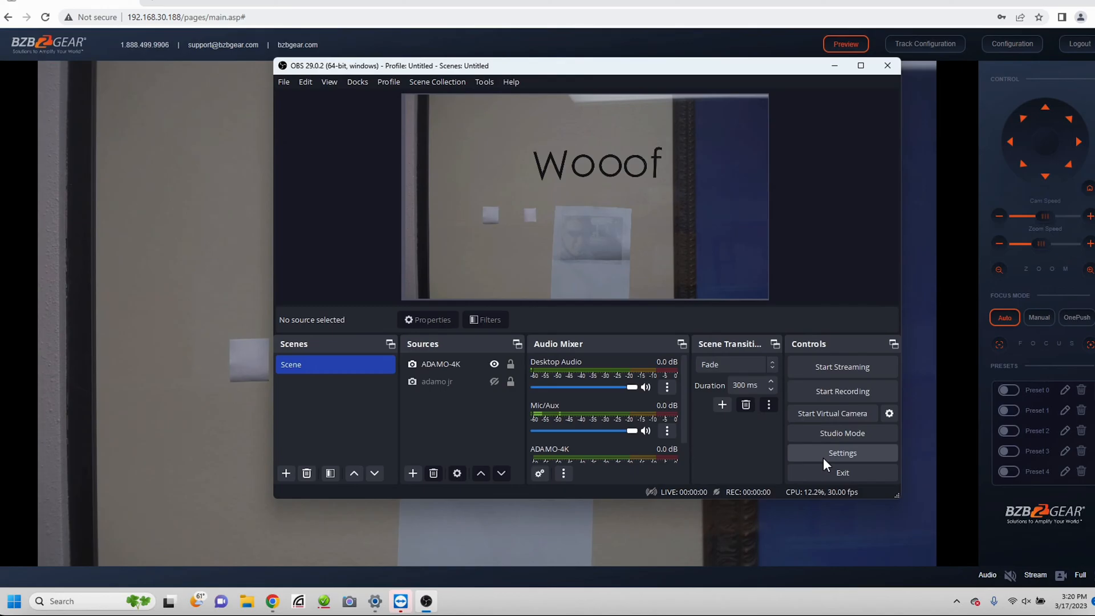
- In Video settings, set the 3840x2160 base resolution and 24 NTSC frame rate
{"action": "left_click", "coordinate": [841, 452]}
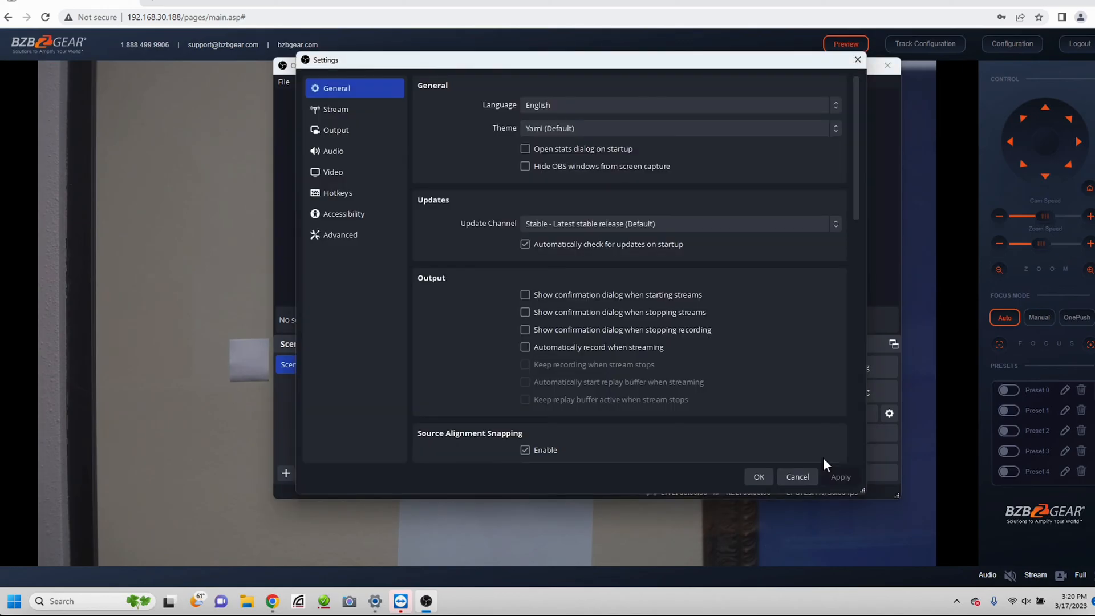
{"action": "left_click", "coordinate": [336, 130]}
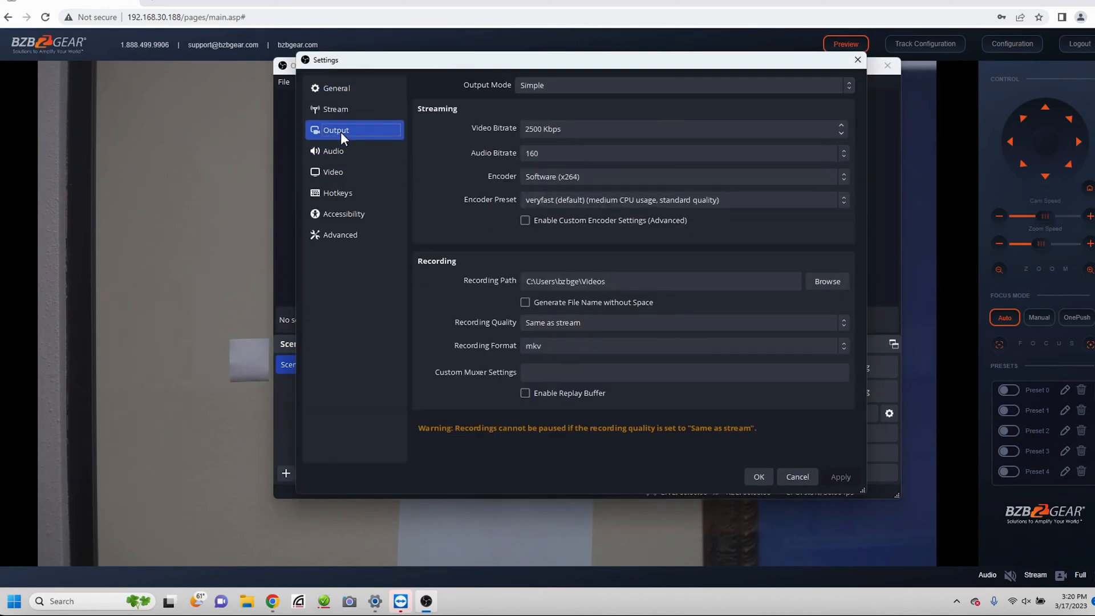
{"action": "left_click", "coordinate": [336, 109]}
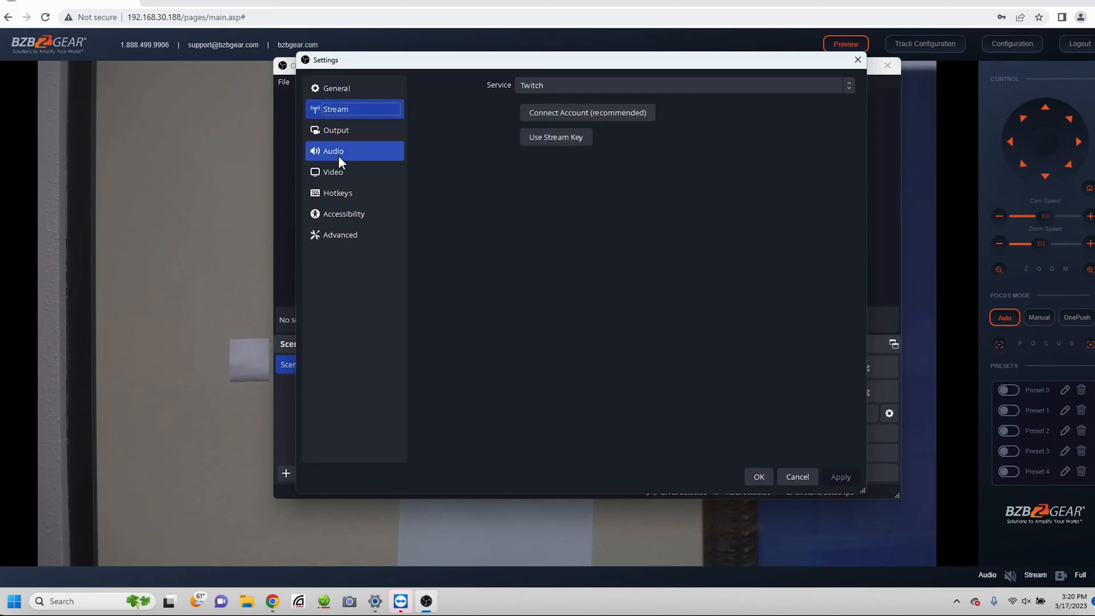
{"action": "left_click", "coordinate": [333, 172]}
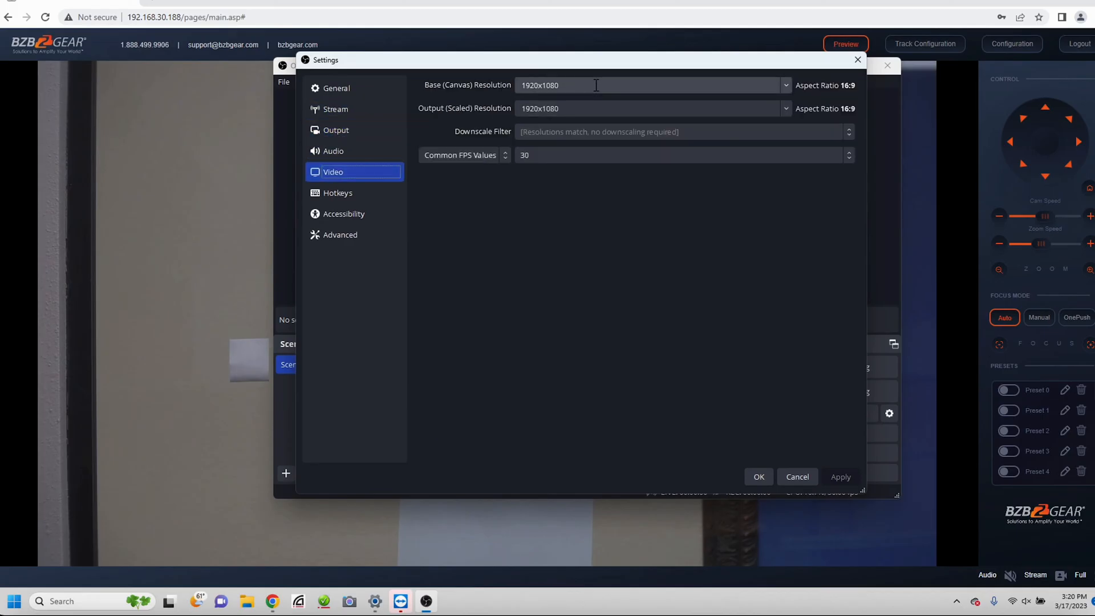
{"action": "mouse_move", "coordinate": [785, 85]}
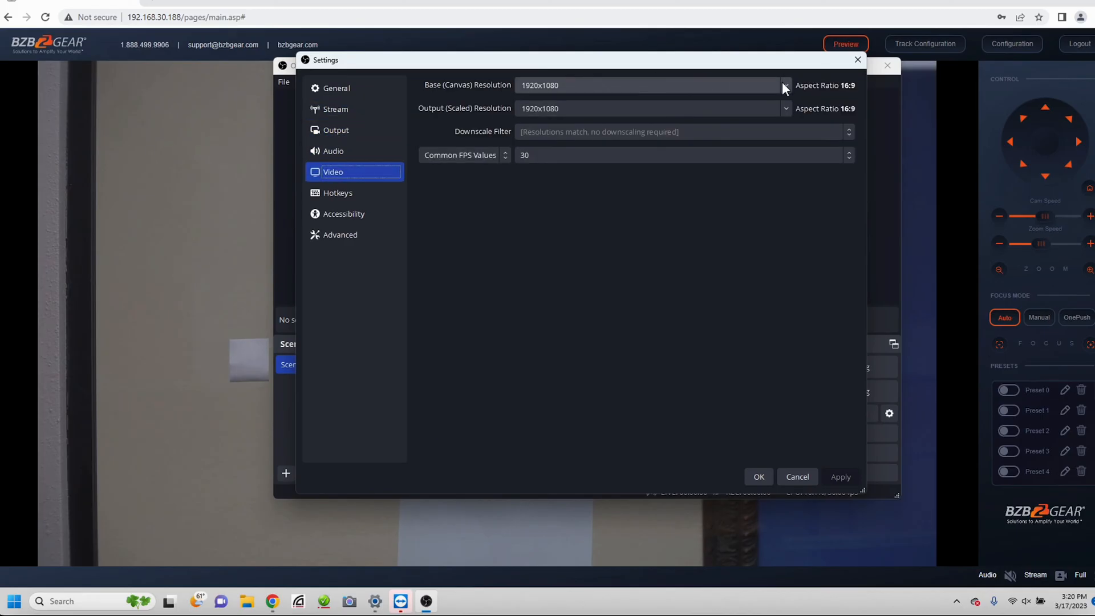
{"action": "left_click", "coordinate": [784, 109]}
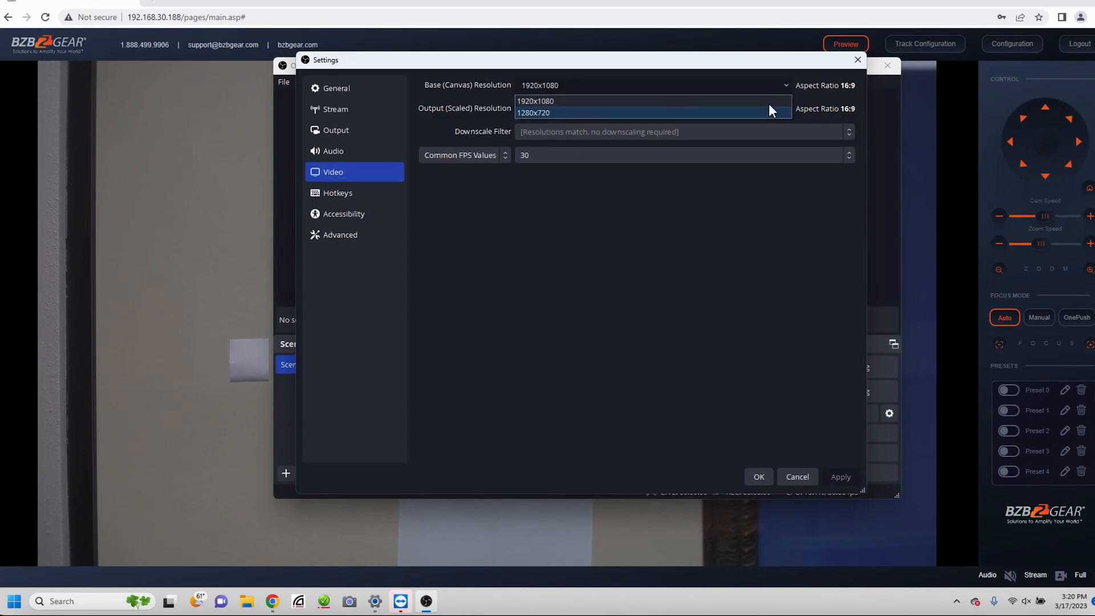
{"action": "left_click", "coordinate": [535, 102]}
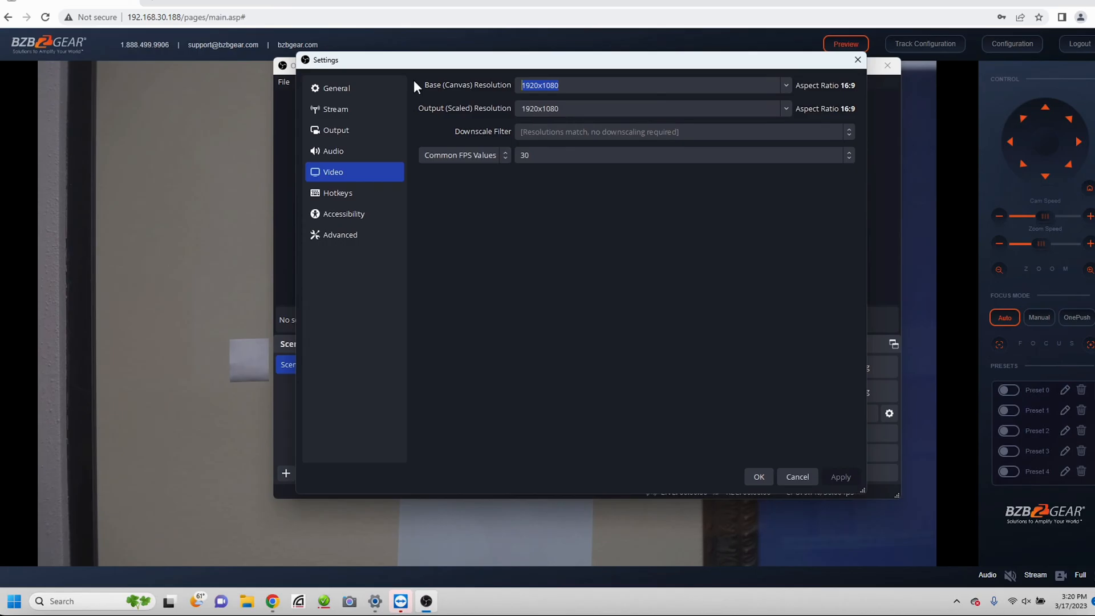
{"action": "type", "text": "3840"}
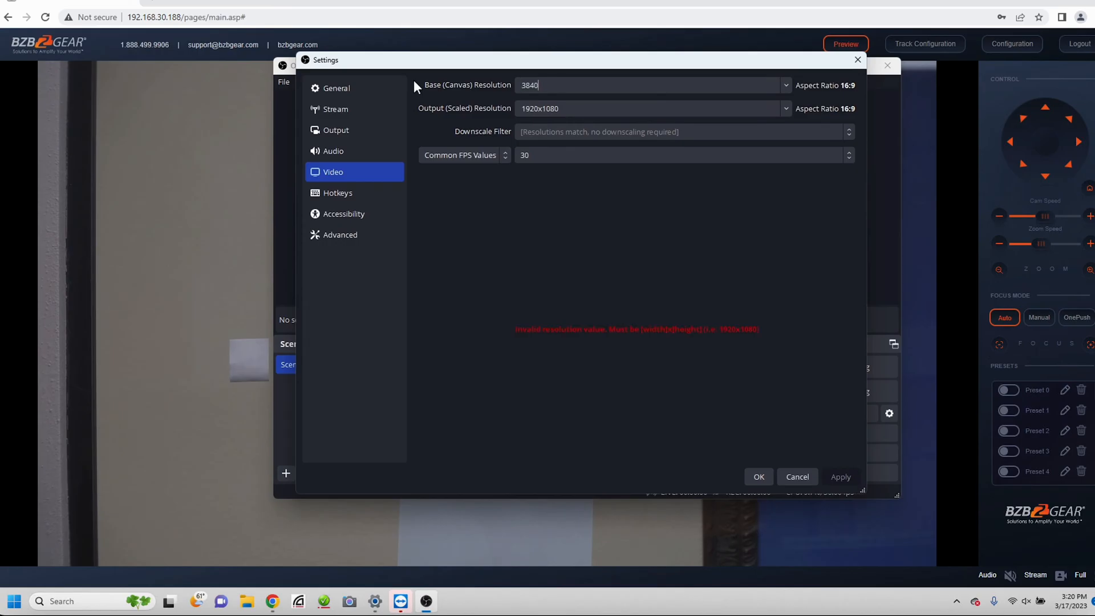
{"action": "type", "text": "x2160"}
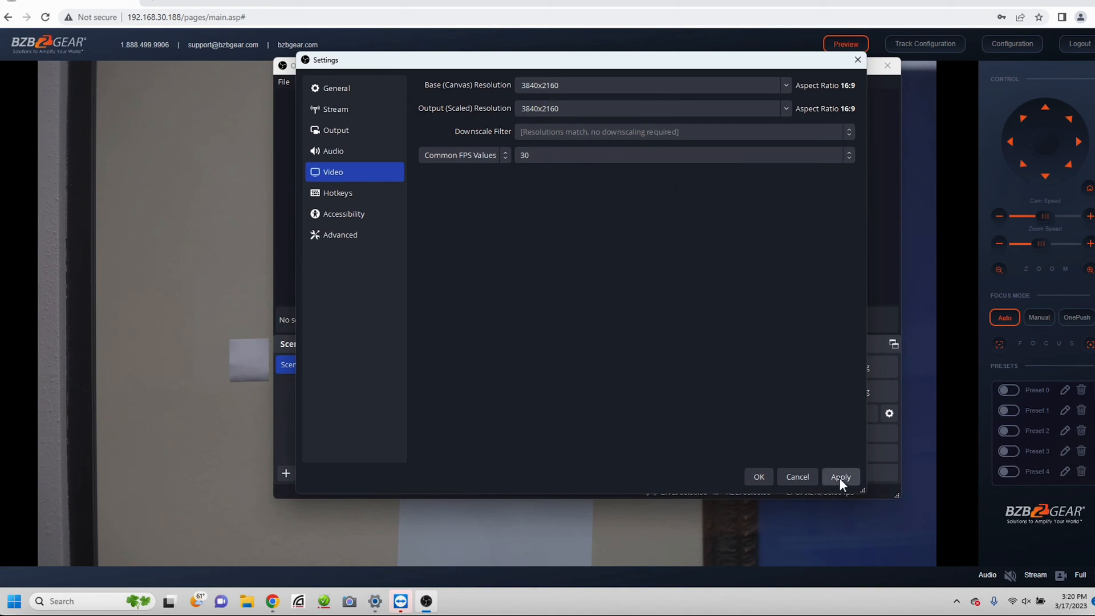
{"action": "mouse_move", "coordinate": [758, 476]}
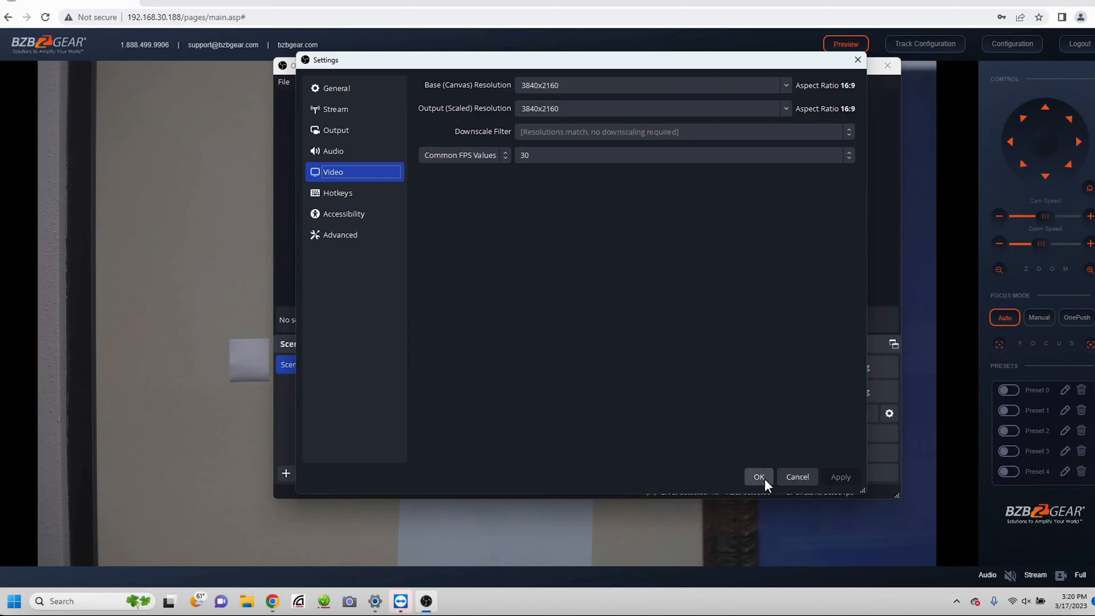
{"action": "mouse_move", "coordinate": [907, 309]}
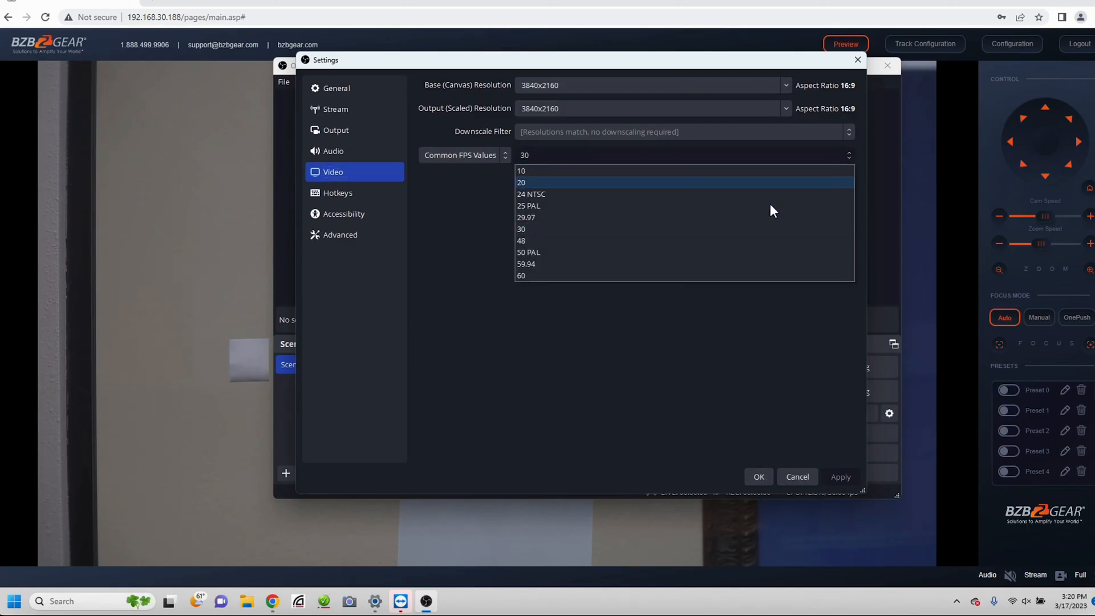
{"action": "mouse_move", "coordinate": [766, 202]}
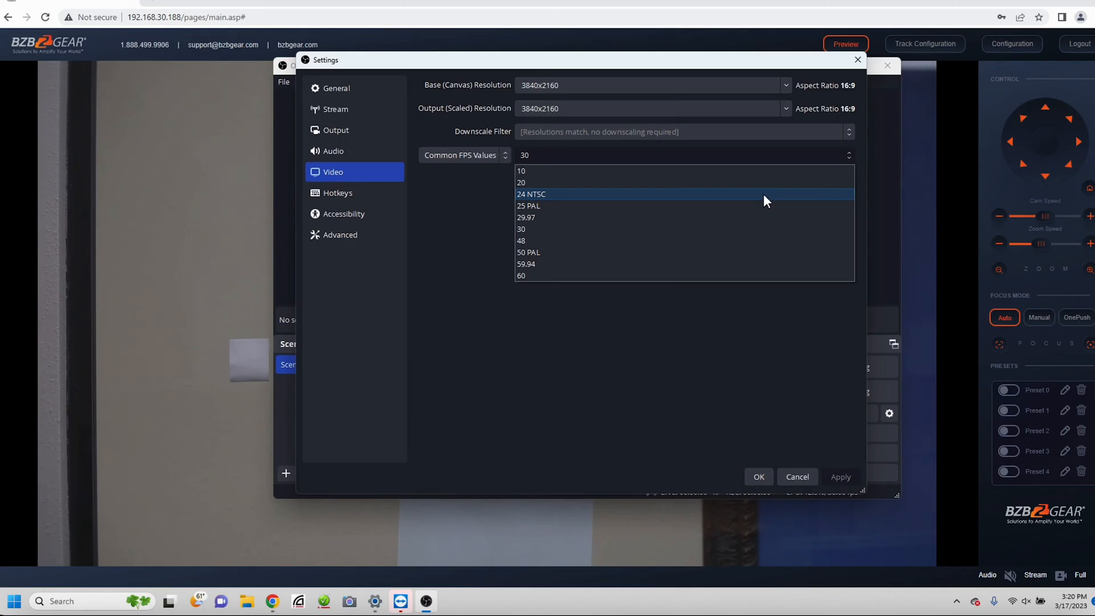
{"action": "left_click", "coordinate": [531, 194]}
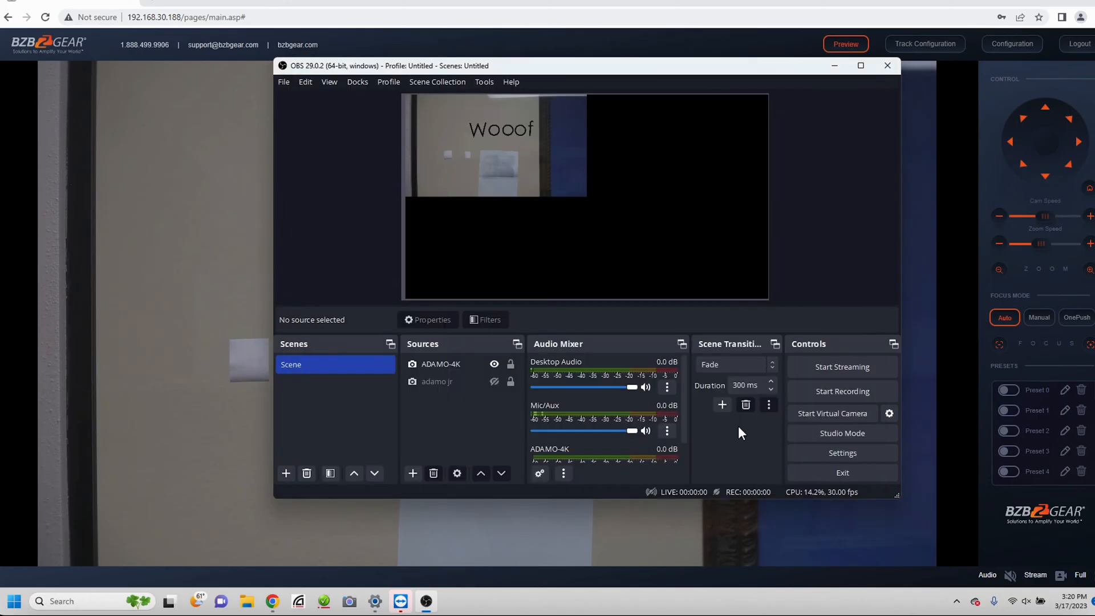
- Use Resize output (source size) on ADAMO-4K and confirm with Yes
{"action": "left_click", "coordinate": [497, 144]}
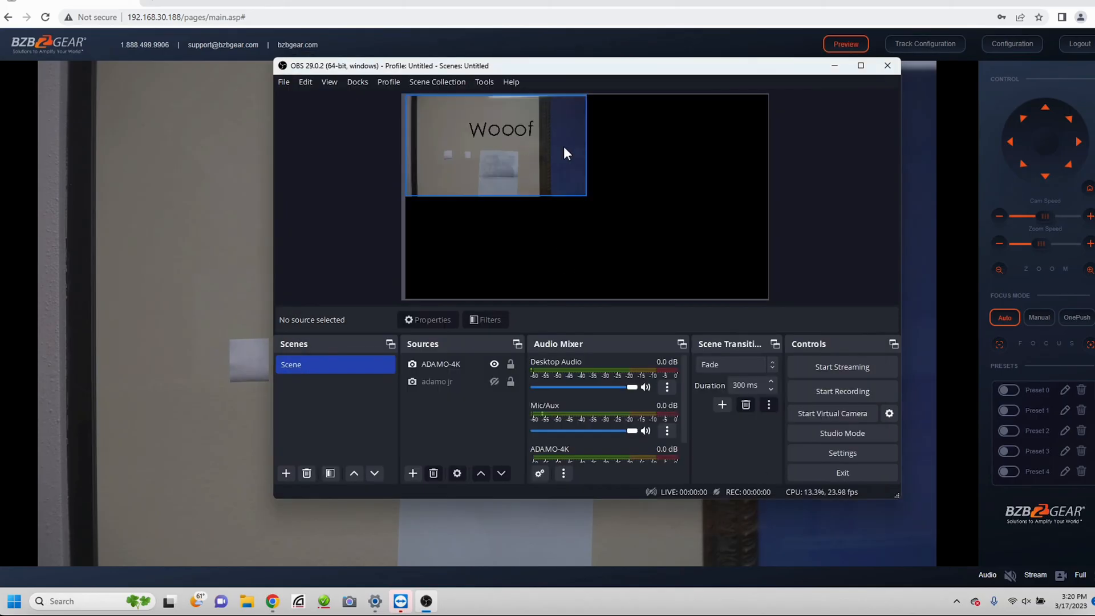
{"action": "left_click", "coordinate": [440, 363]}
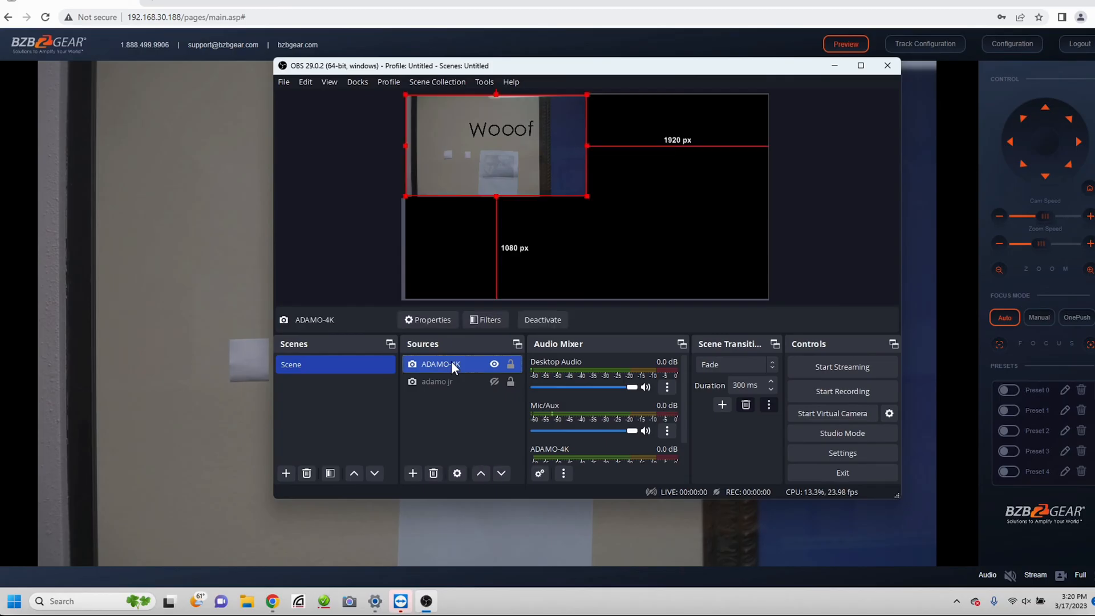
{"action": "right_click", "coordinate": [447, 363]}
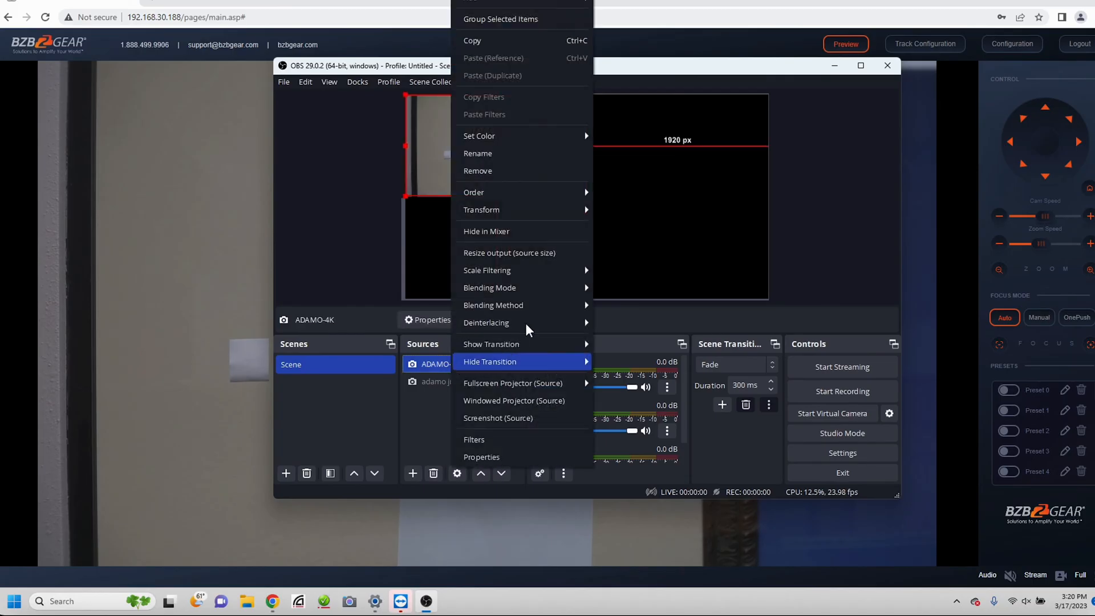
{"action": "mouse_move", "coordinate": [535, 174]}
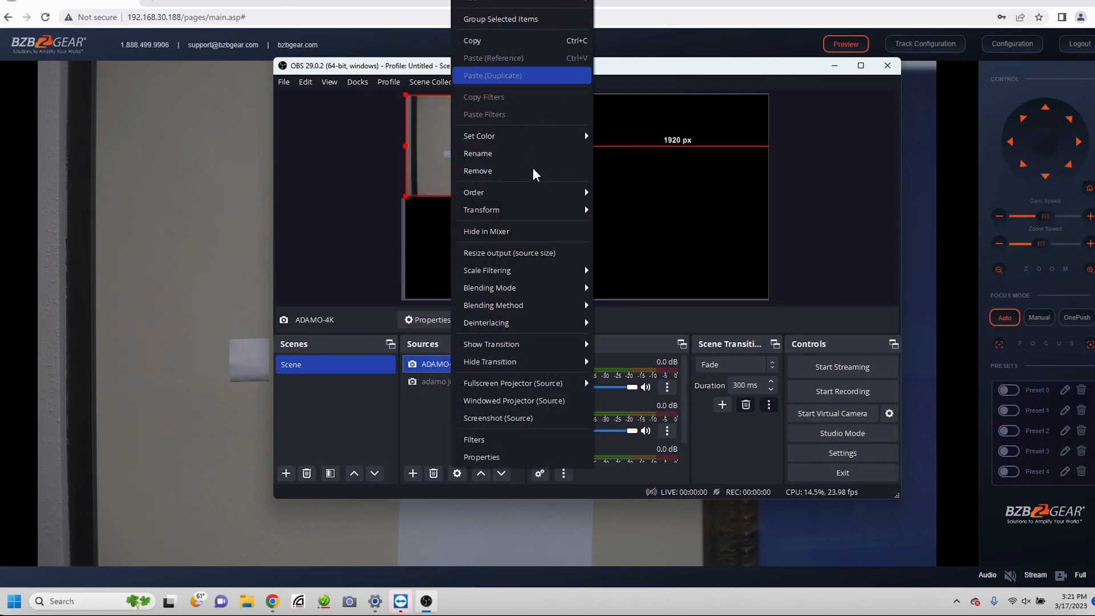
{"action": "mouse_move", "coordinate": [522, 252]}
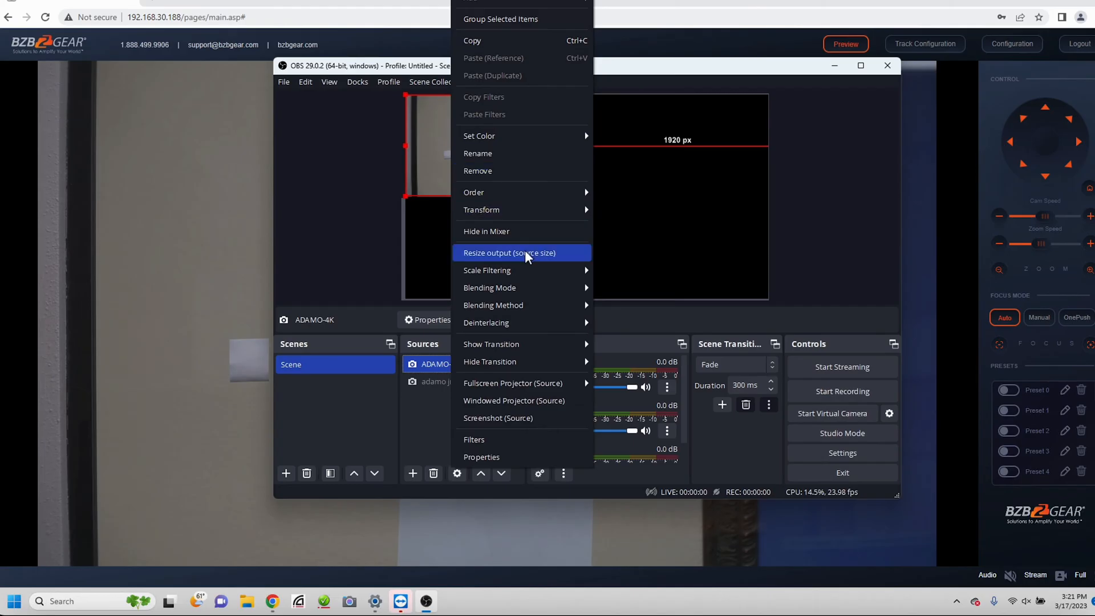
{"action": "left_click", "coordinate": [509, 252]}
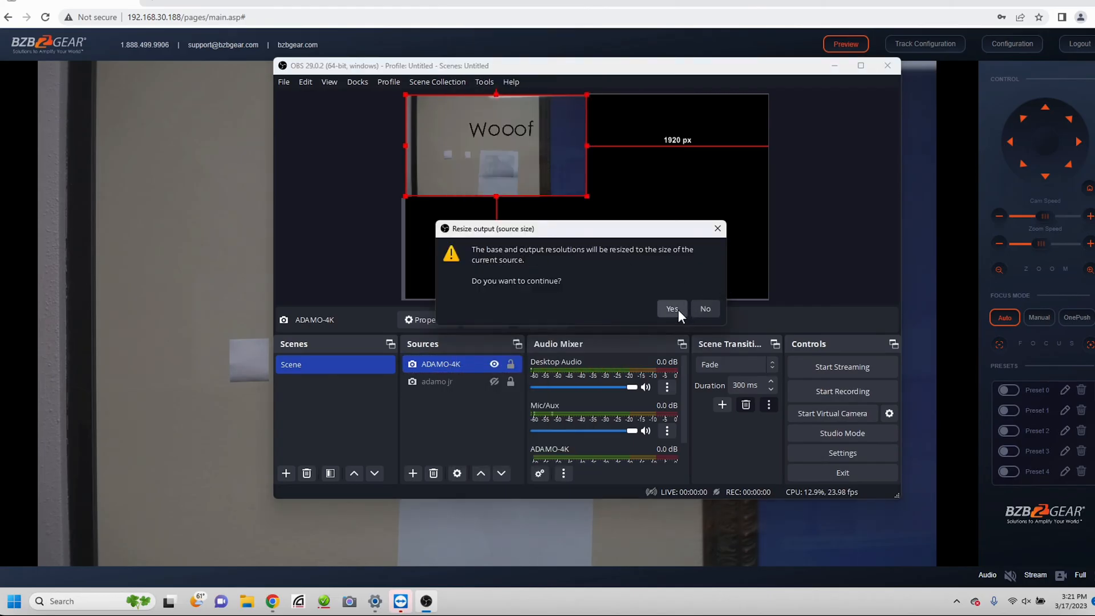
{"action": "left_click", "coordinate": [671, 309]}
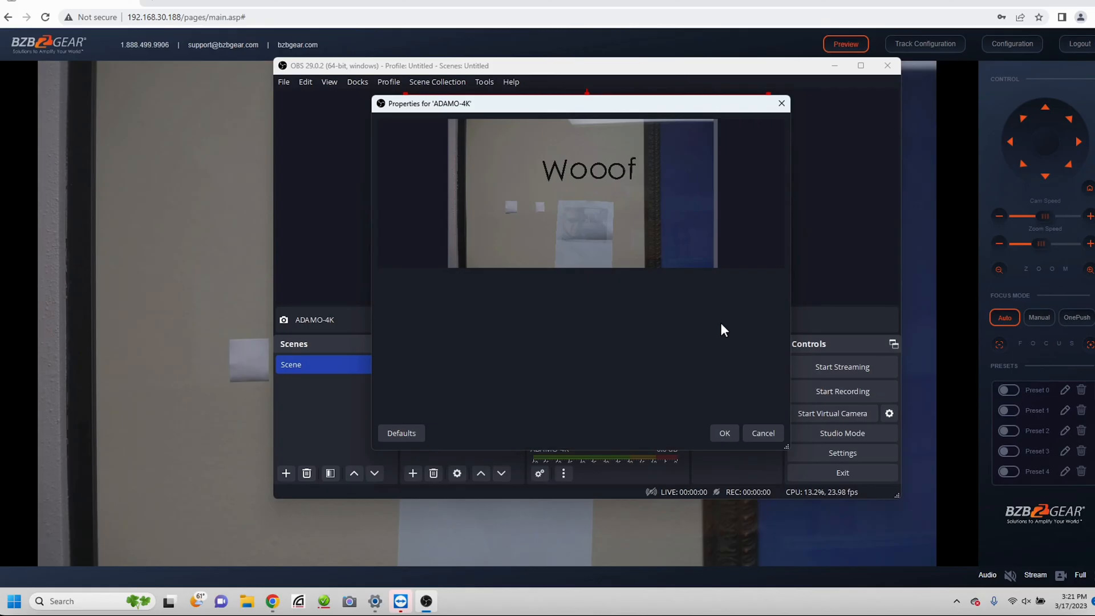
- Check ADAMO-4K is 3840x2160 at 24 film, close properties, and deselect it
{"action": "scroll", "scroll_direction": "down", "scroll_amount": 3}
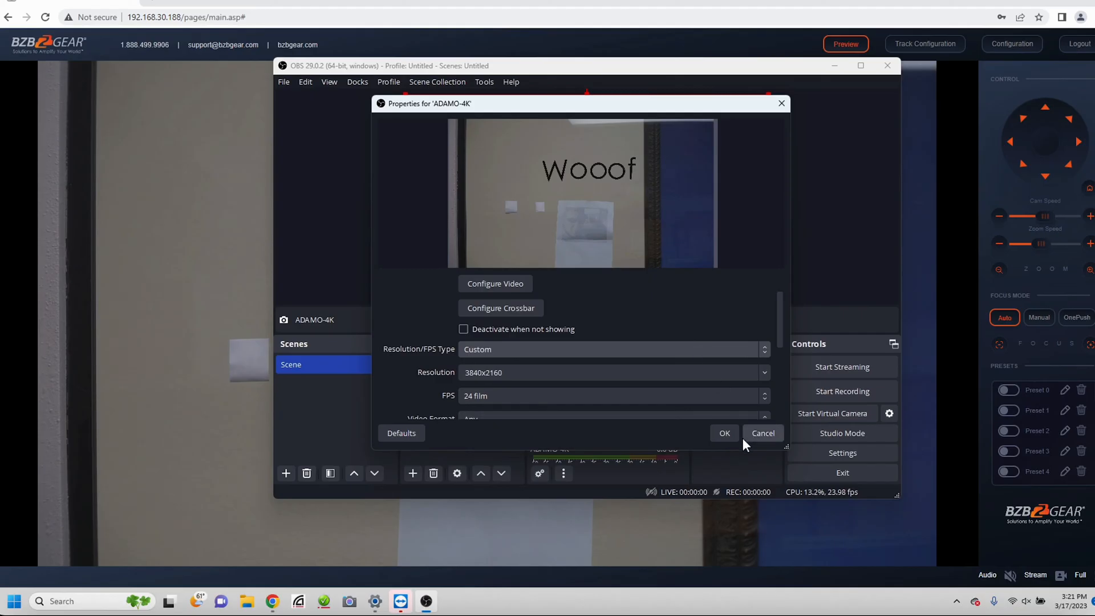
{"action": "left_click", "coordinate": [724, 433]}
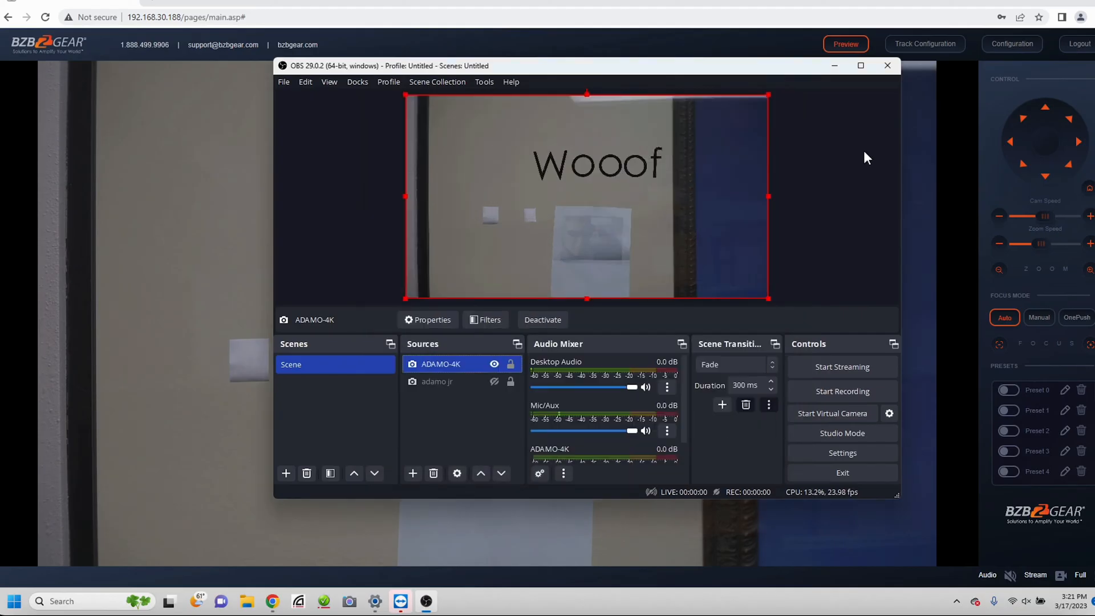
{"action": "left_click", "coordinate": [675, 260]}
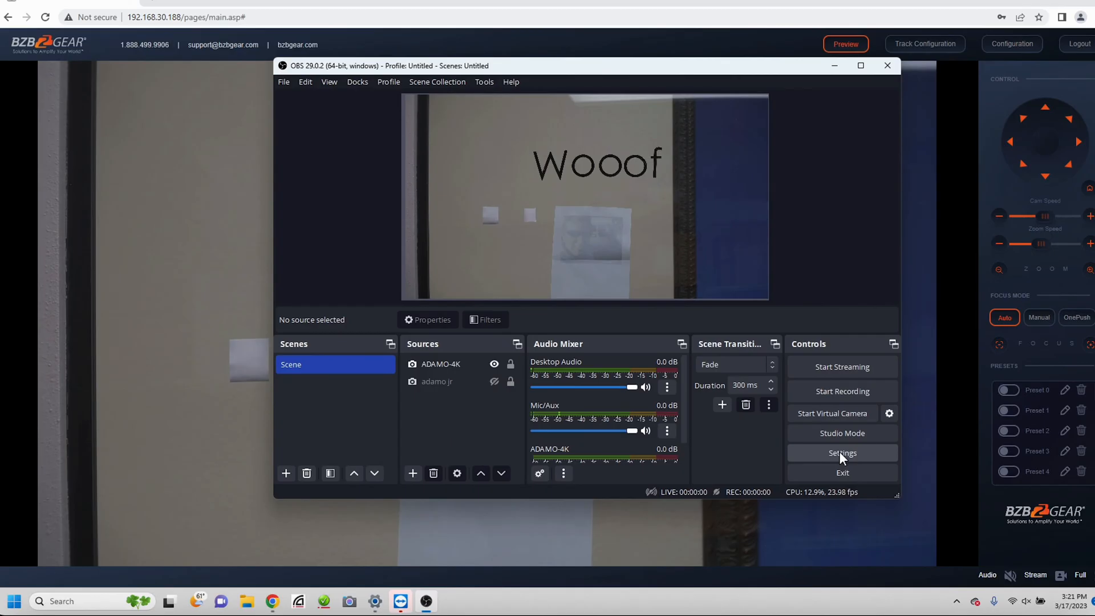
- Open Settings and move from the Stream page to the Output page
{"action": "left_click", "coordinate": [842, 452]}
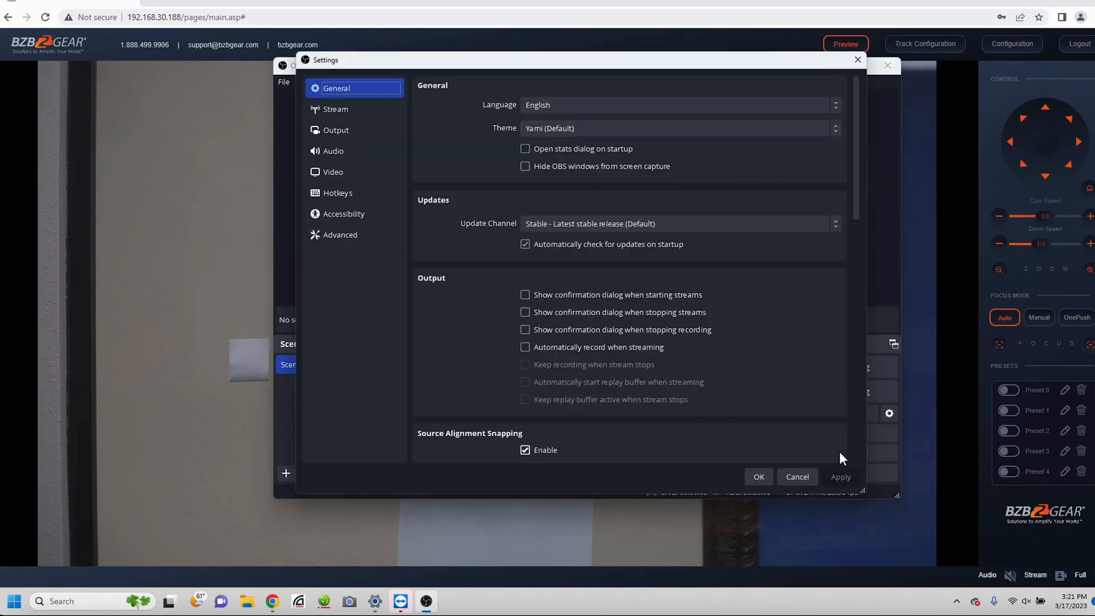
{"action": "mouse_move", "coordinate": [353, 193]}
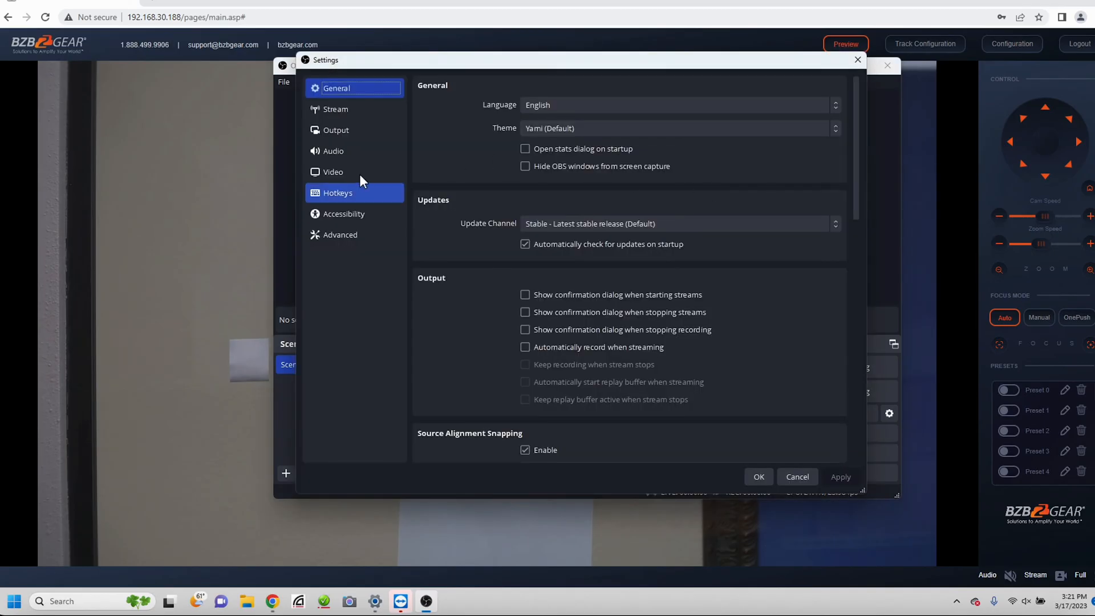
{"action": "left_click", "coordinate": [336, 108]}
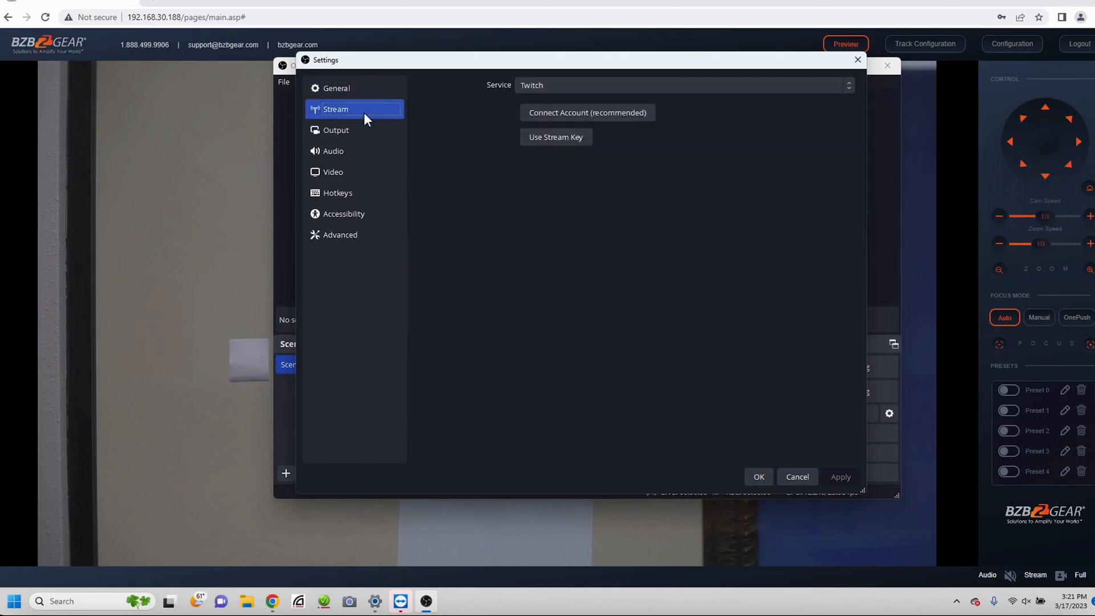
{"action": "left_click", "coordinate": [336, 130]}
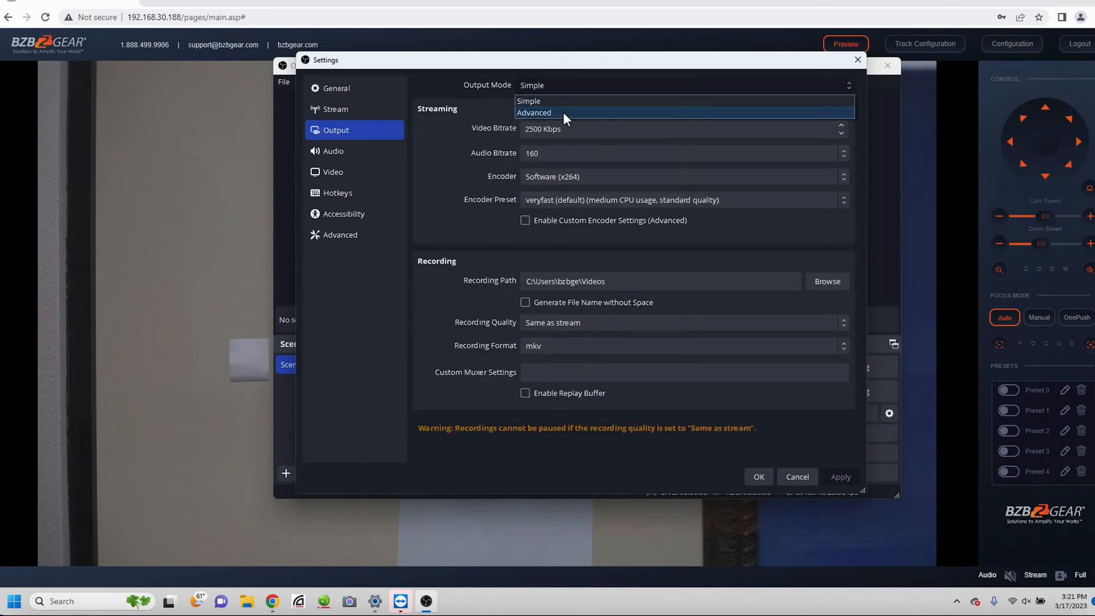
{"action": "left_click", "coordinate": [533, 113]}
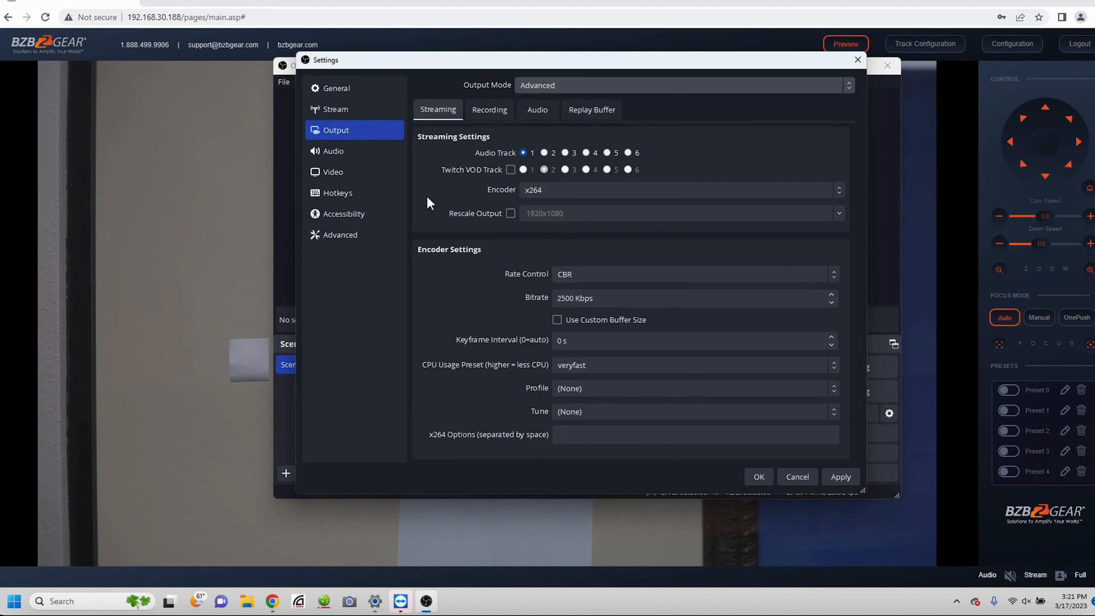
{"action": "mouse_move", "coordinate": [781, 206]}
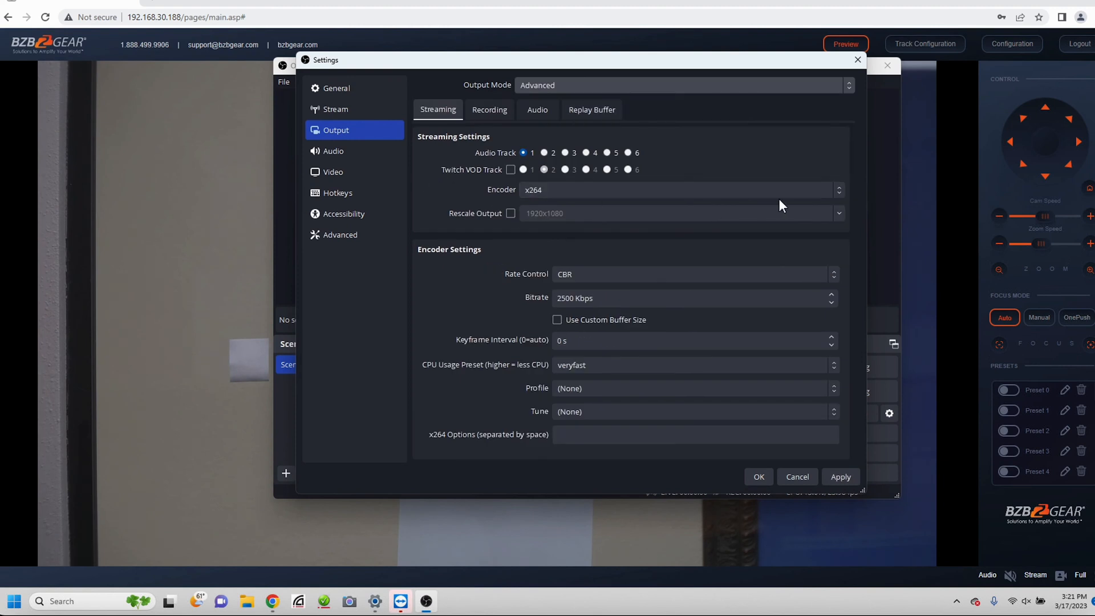
{"action": "left_click", "coordinate": [838, 189]}
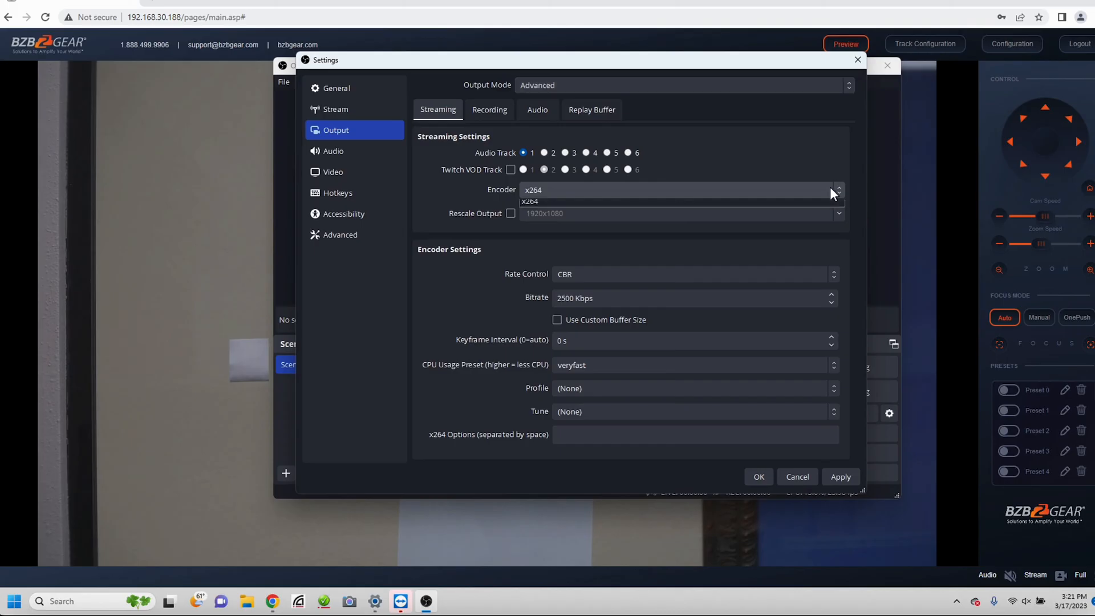
{"action": "left_click", "coordinate": [837, 189]}
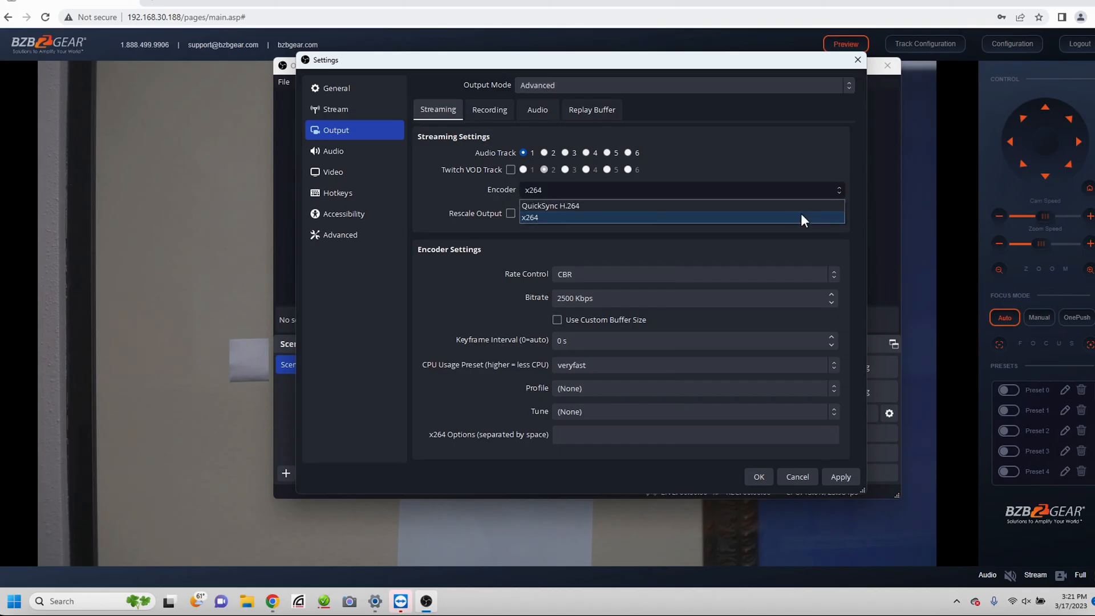
{"action": "mouse_move", "coordinate": [836, 199]}
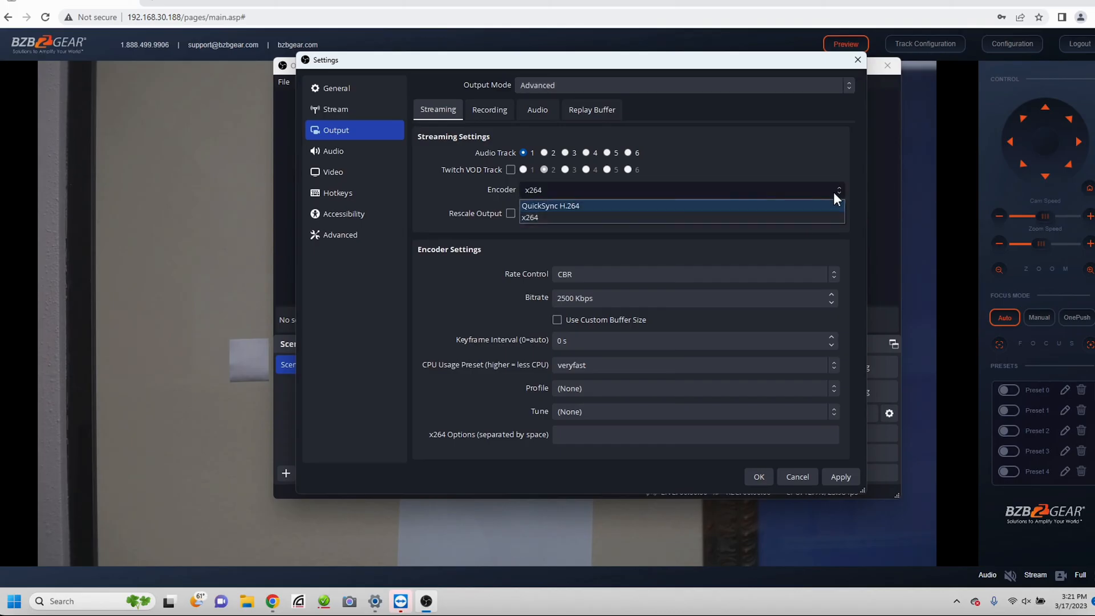
{"action": "left_click", "coordinate": [529, 217]}
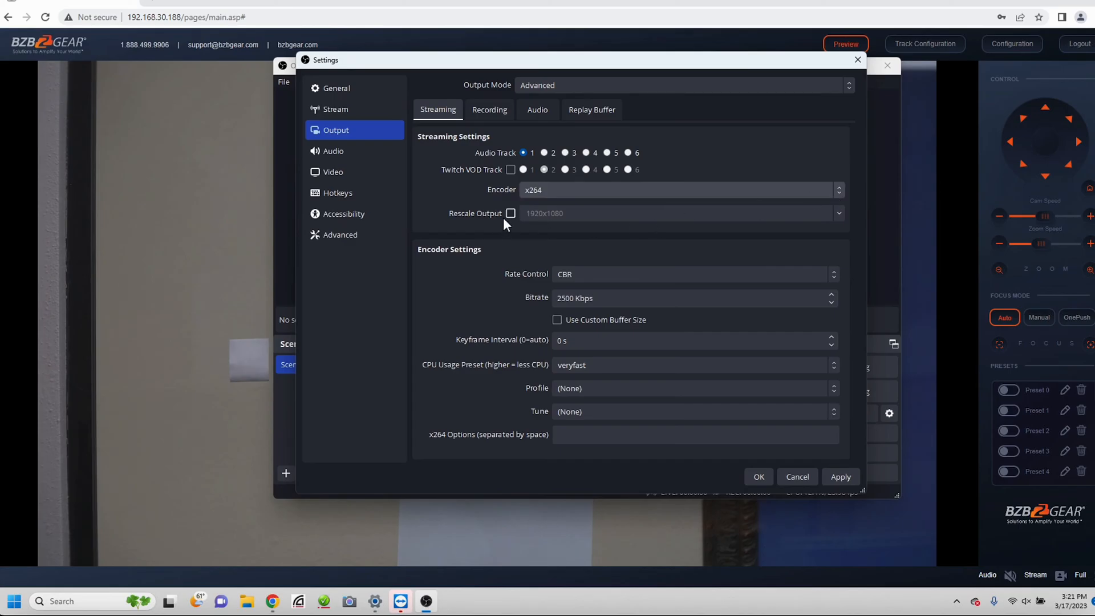
{"action": "left_click", "coordinate": [510, 213]}
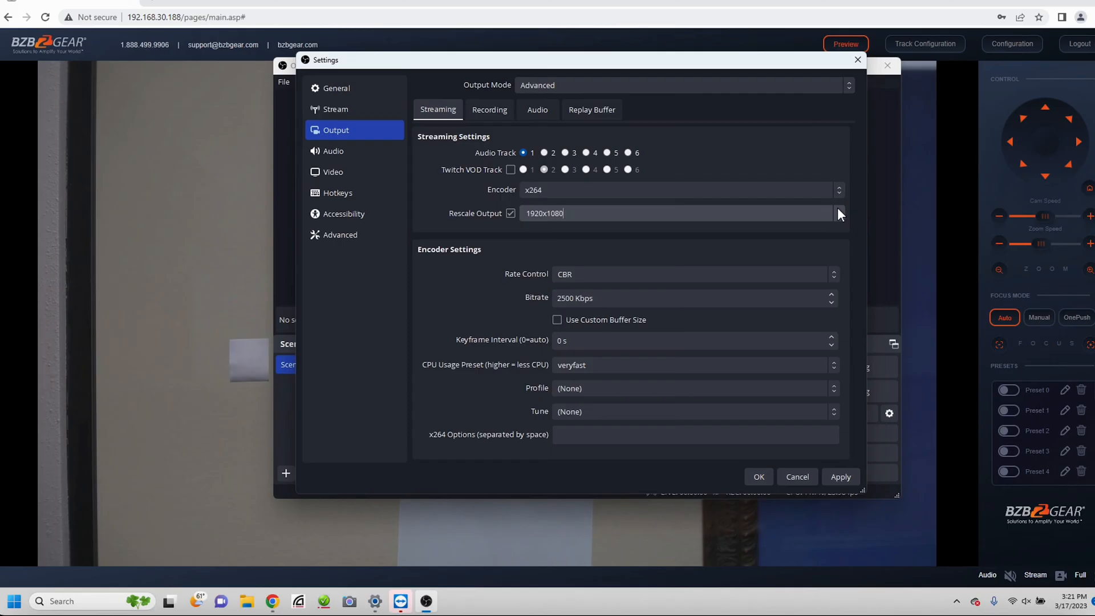
{"action": "left_click", "coordinate": [838, 213]}
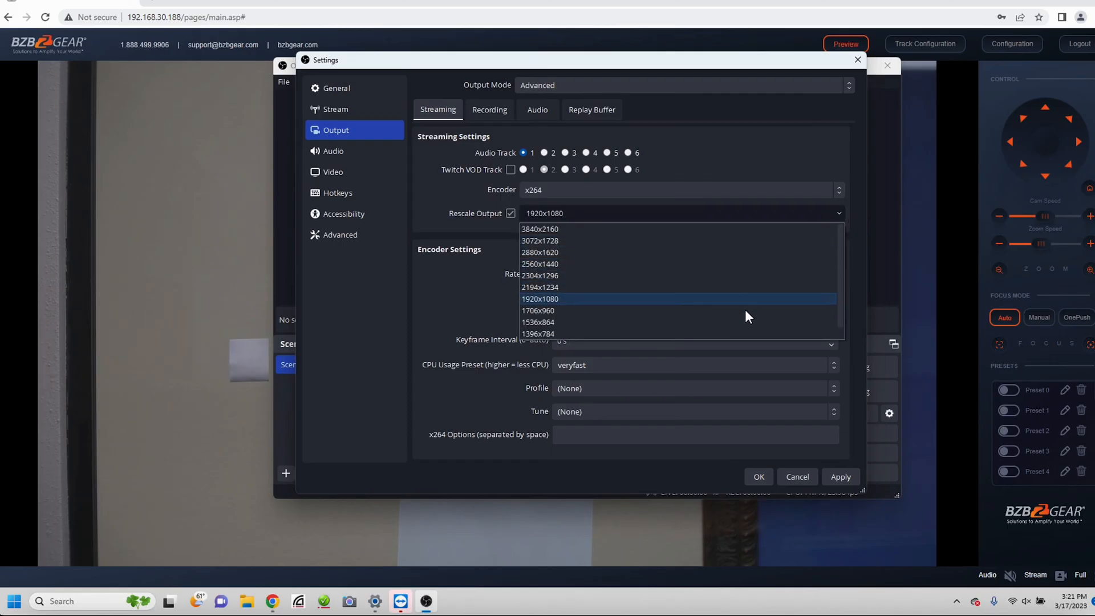
{"action": "mouse_move", "coordinate": [837, 221]}
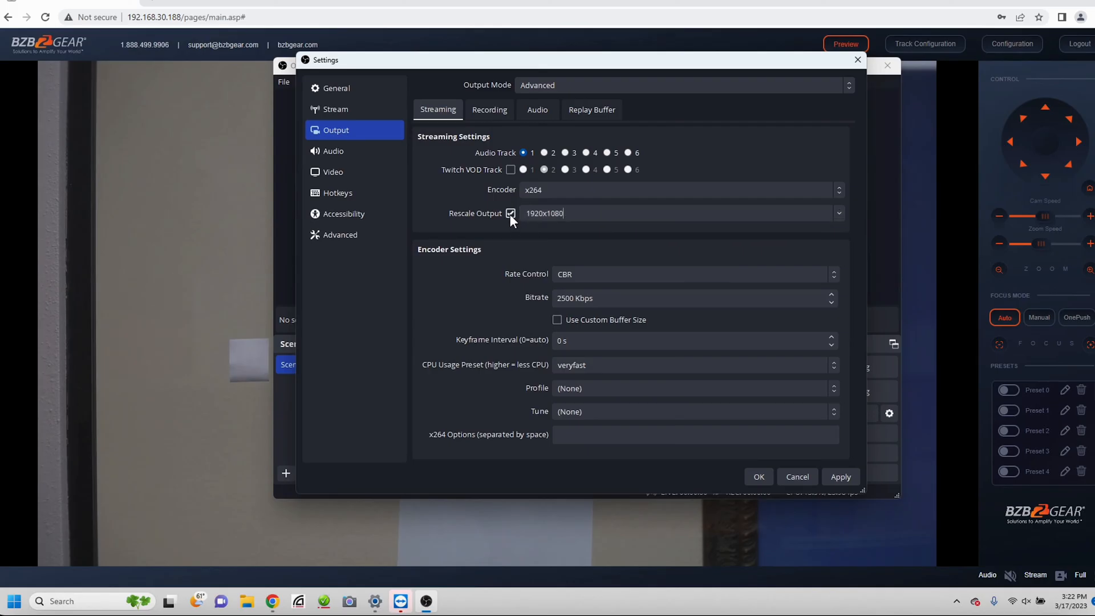
{"action": "left_click", "coordinate": [511, 213]}
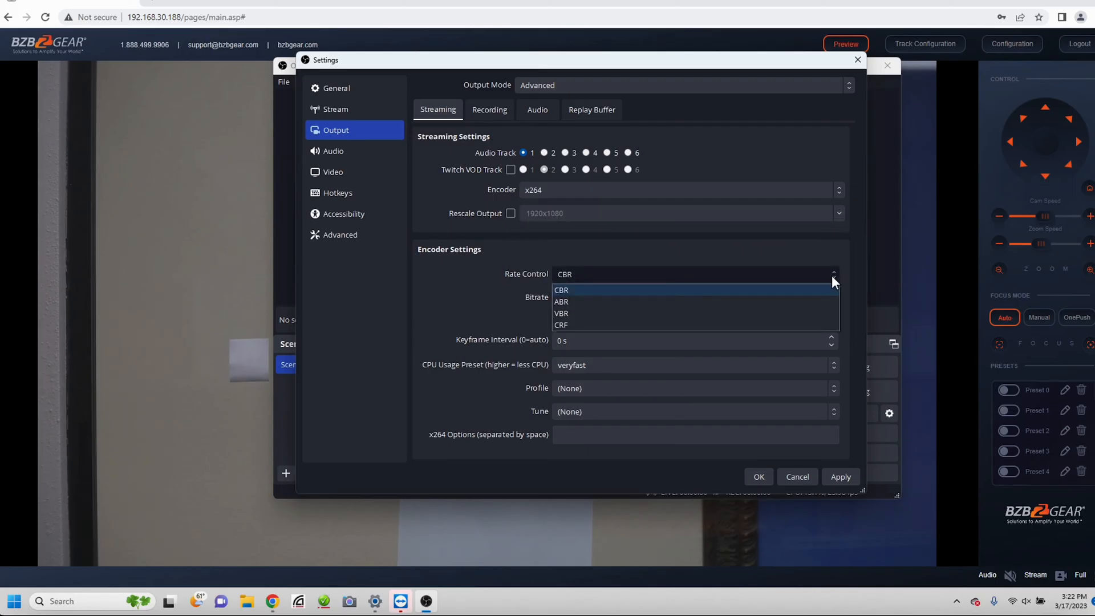
- Keep CBR rate control and enter a 20000 Kbps streaming bitrate
{"action": "left_click", "coordinate": [561, 290]}
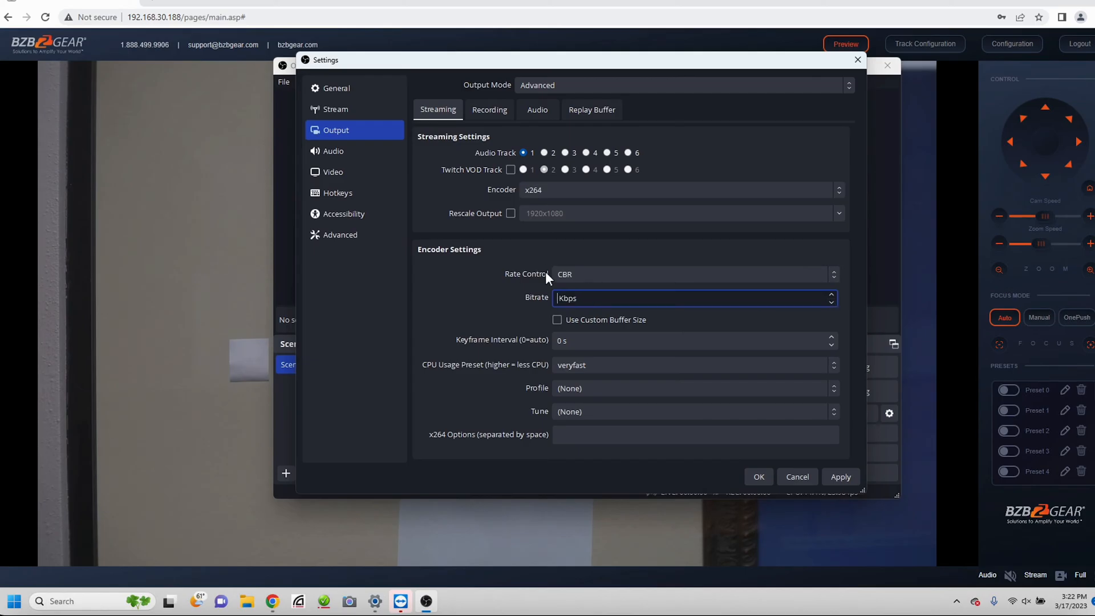
{"action": "type", "text": "20000"}
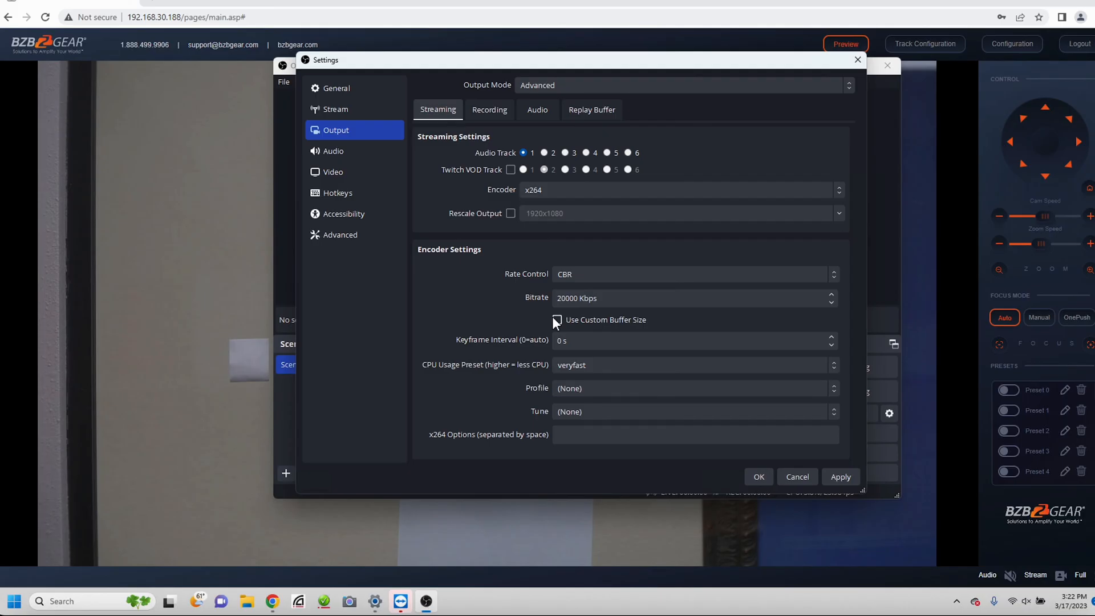
{"action": "mouse_move", "coordinate": [511, 322]}
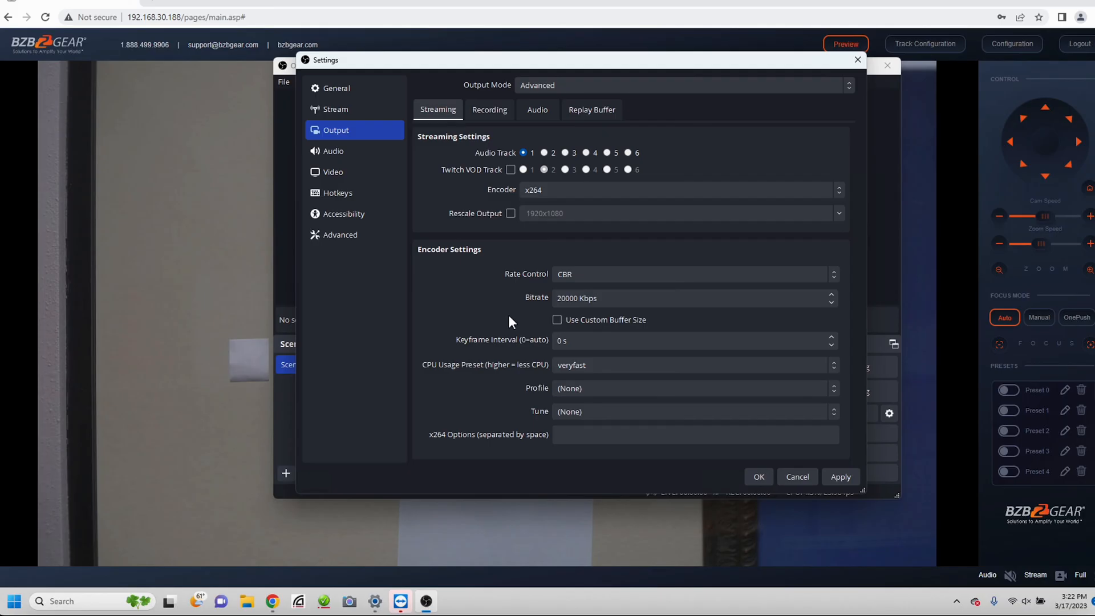
{"action": "mouse_move", "coordinate": [489, 299]}
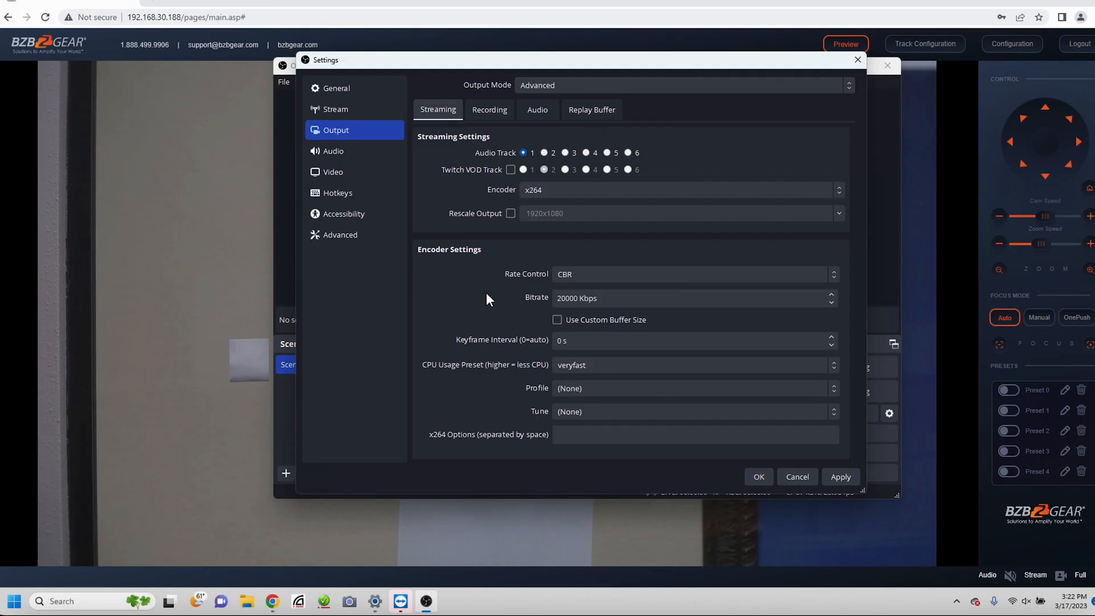
{"action": "mouse_move", "coordinate": [466, 284]}
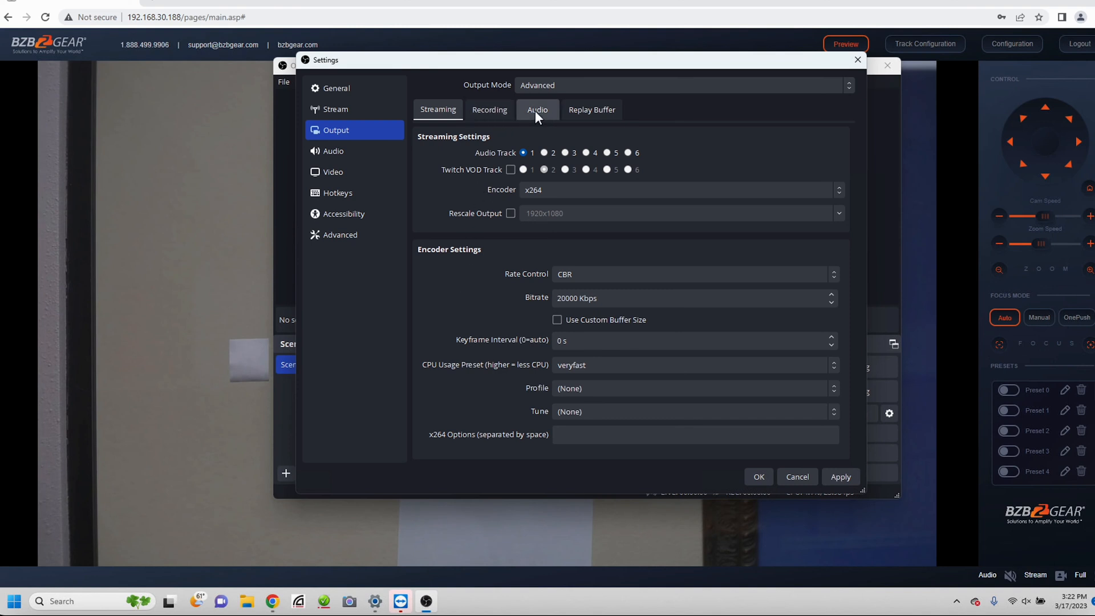
{"action": "left_click", "coordinate": [537, 109]}
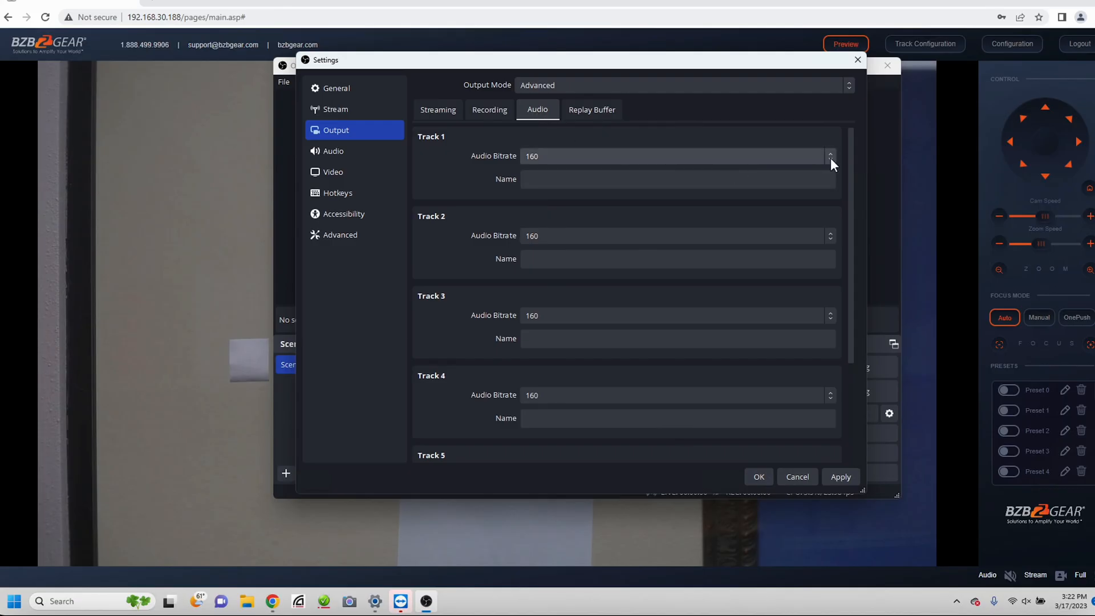
- Choose 128 as Track 1 audio bitrate, then return to the Streaming output tab
{"action": "left_click", "coordinate": [831, 156]}
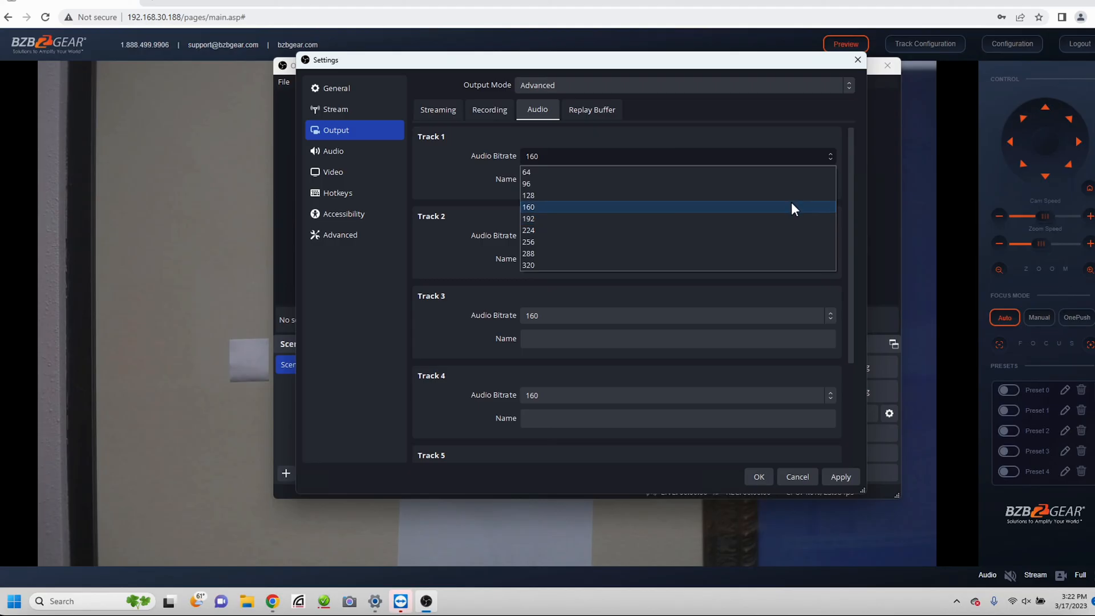
{"action": "left_click", "coordinate": [529, 195]}
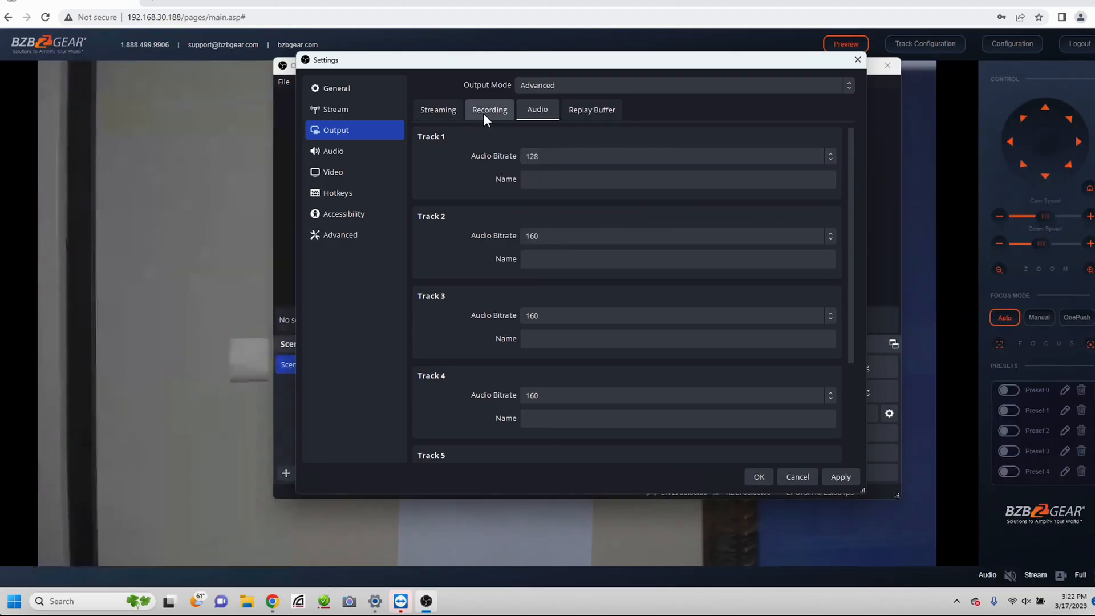
{"action": "left_click", "coordinate": [490, 109]}
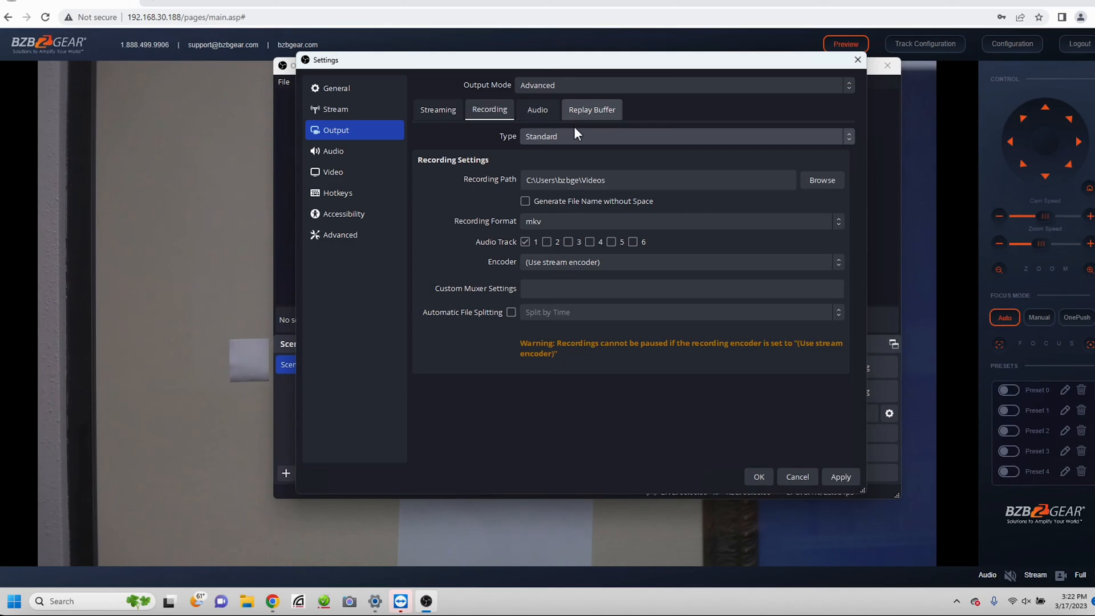
{"action": "left_click", "coordinate": [437, 110]}
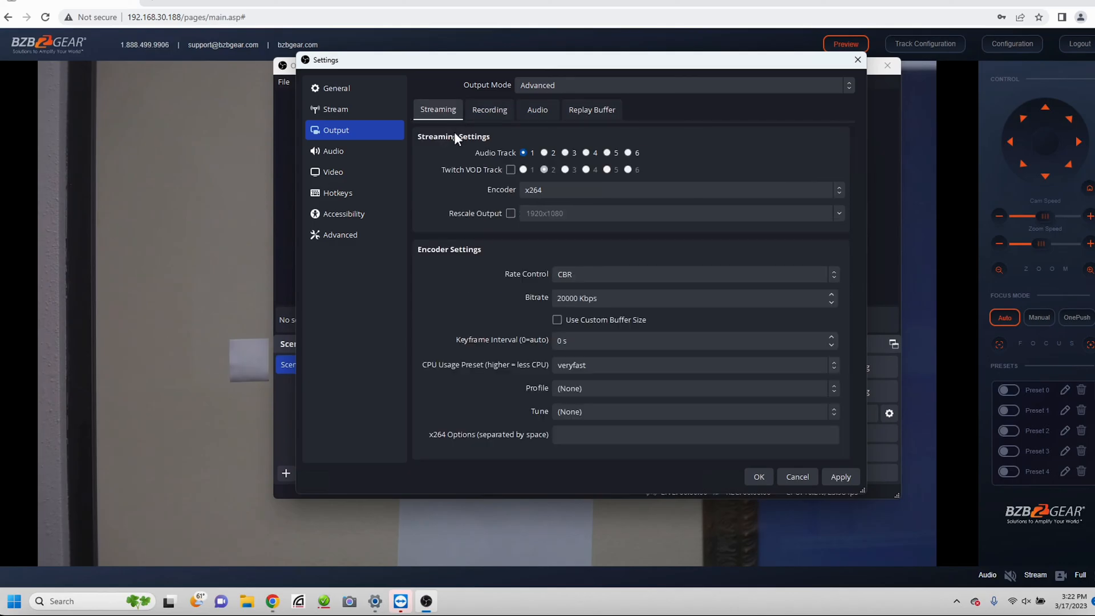
{"action": "mouse_move", "coordinate": [472, 293]}
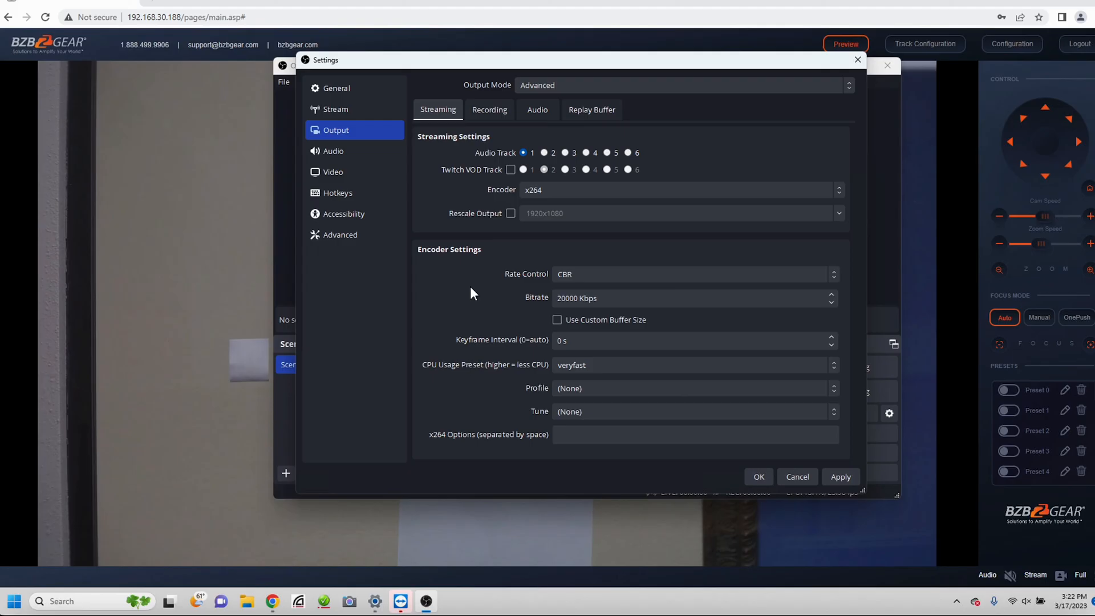
{"action": "mouse_move", "coordinate": [537, 110]}
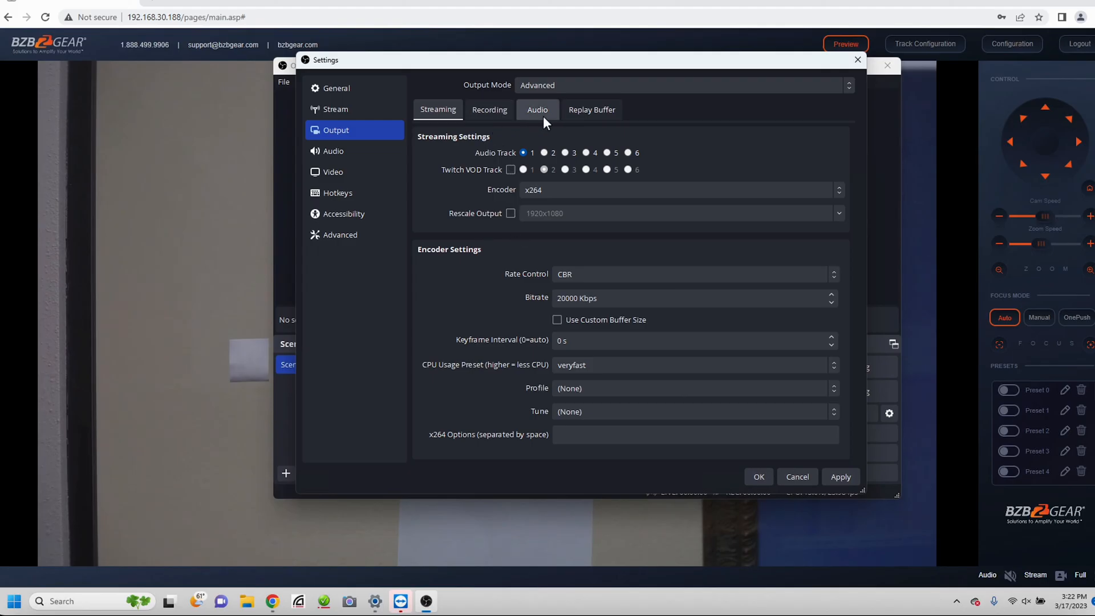
{"action": "mouse_move", "coordinate": [548, 117]}
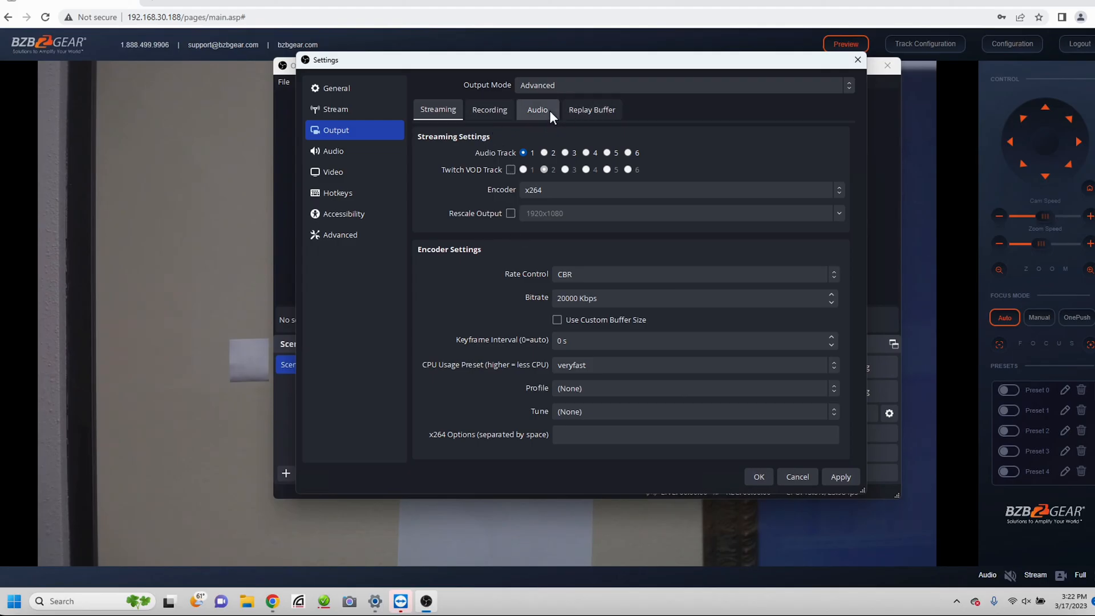
- Keep Standard recording type and record audio track 2 instead of track 1
{"action": "left_click", "coordinate": [489, 109]}
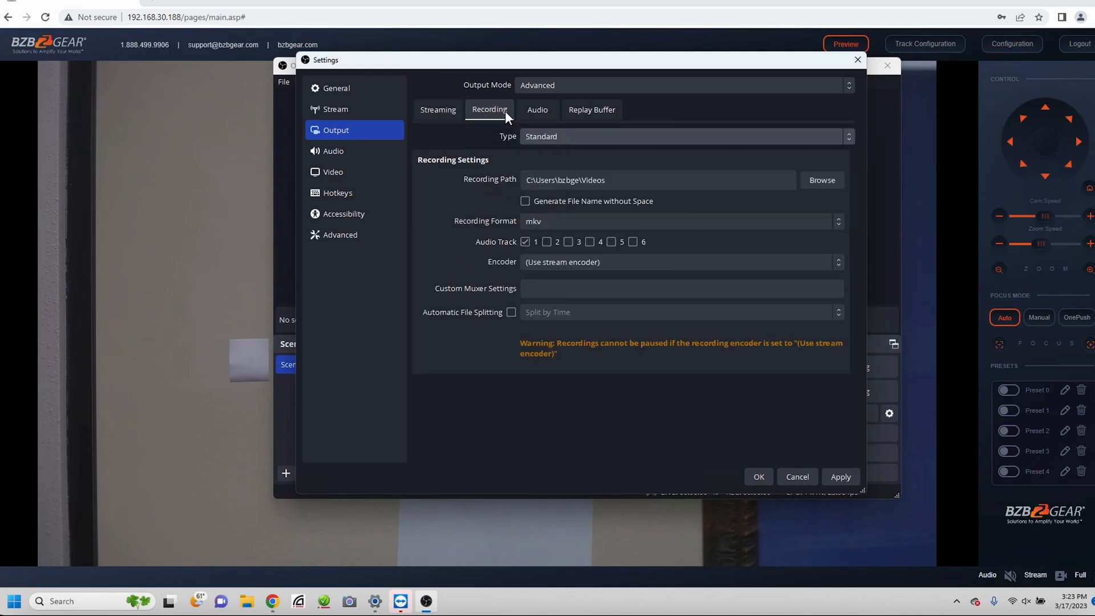
{"action": "mouse_move", "coordinate": [847, 140]}
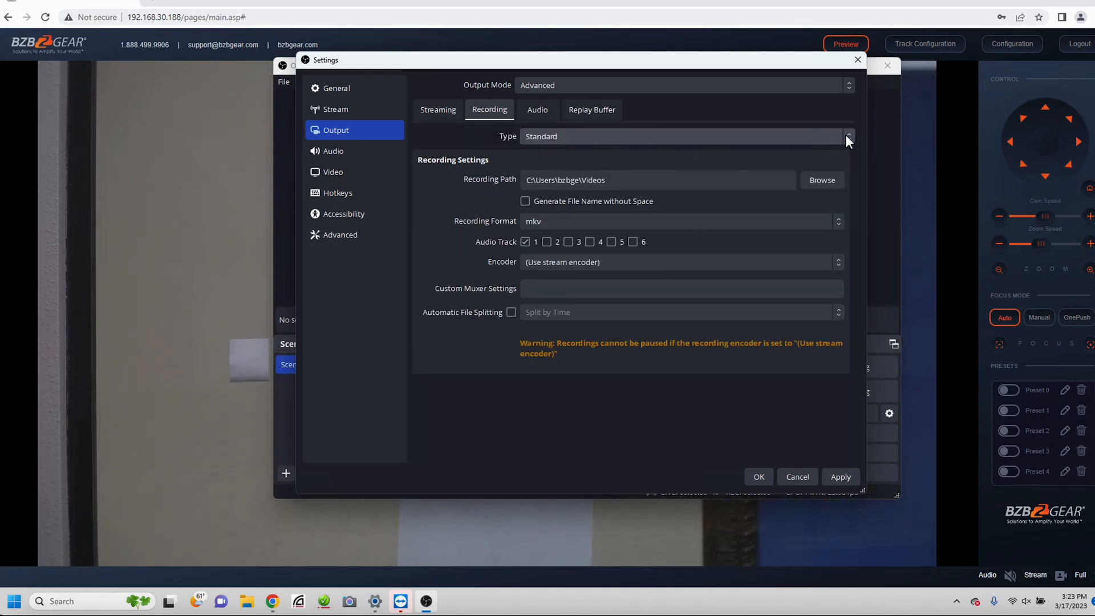
{"action": "left_click", "coordinate": [847, 136]}
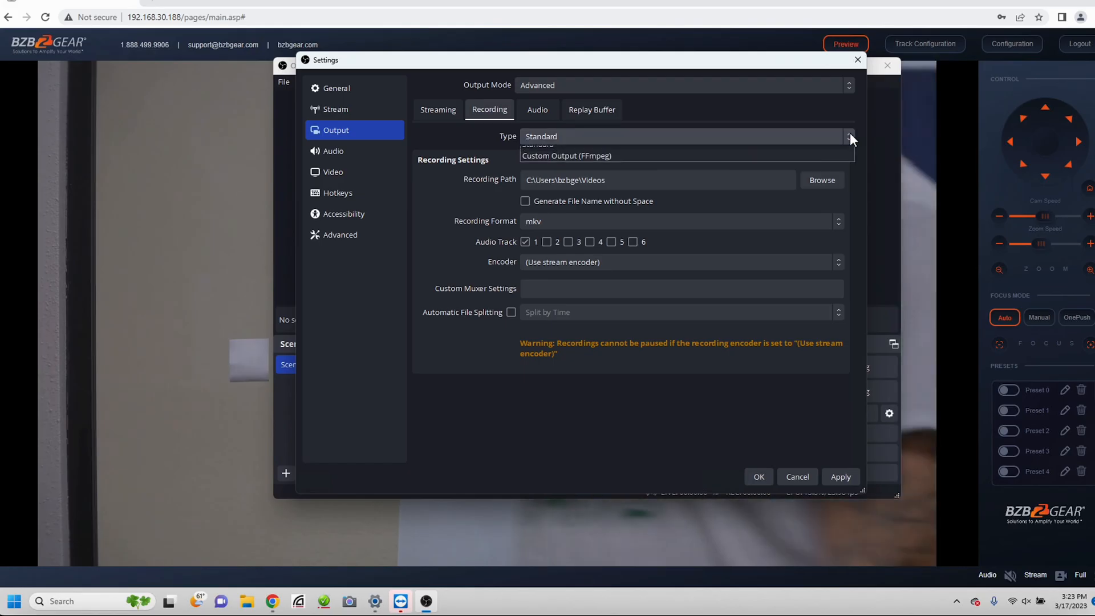
{"action": "left_click", "coordinate": [540, 136]}
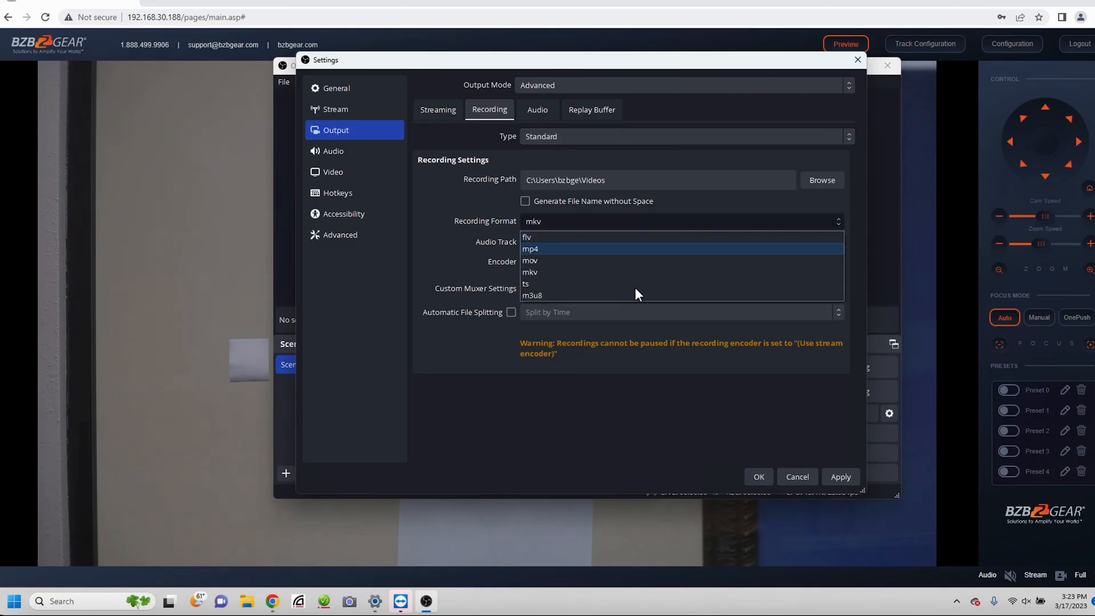
{"action": "mouse_move", "coordinate": [701, 224]}
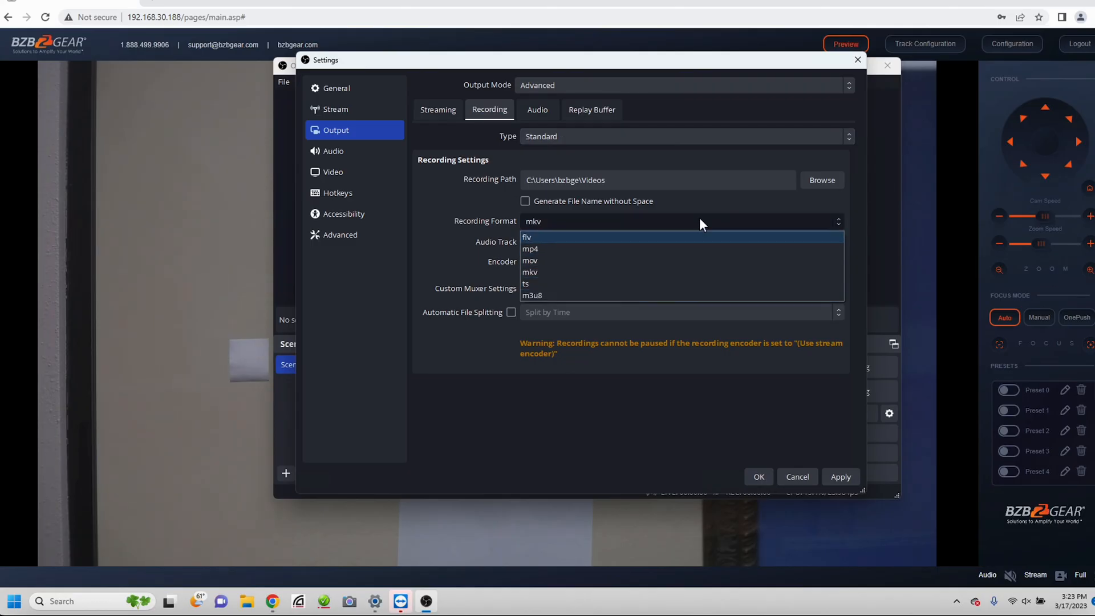
{"action": "left_click", "coordinate": [530, 271]}
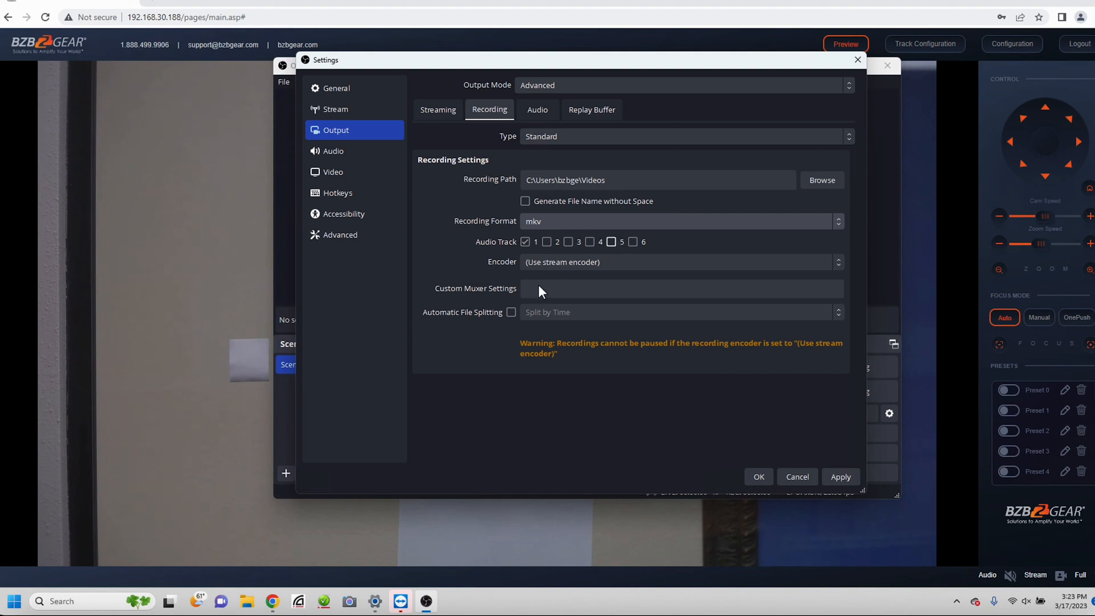
{"action": "left_click", "coordinate": [547, 242]}
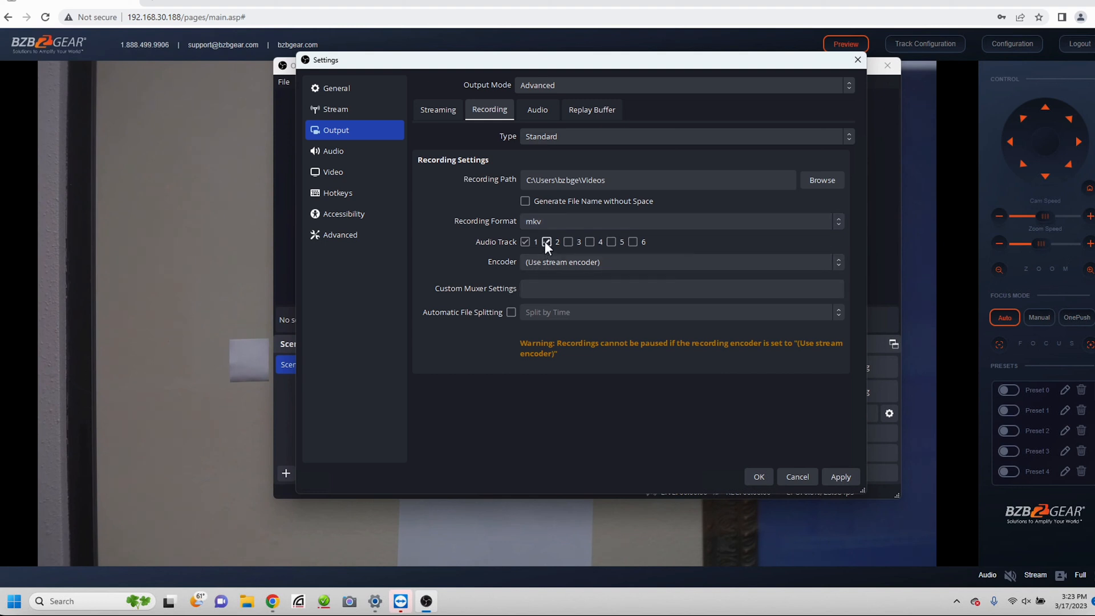
{"action": "left_click", "coordinate": [546, 242]}
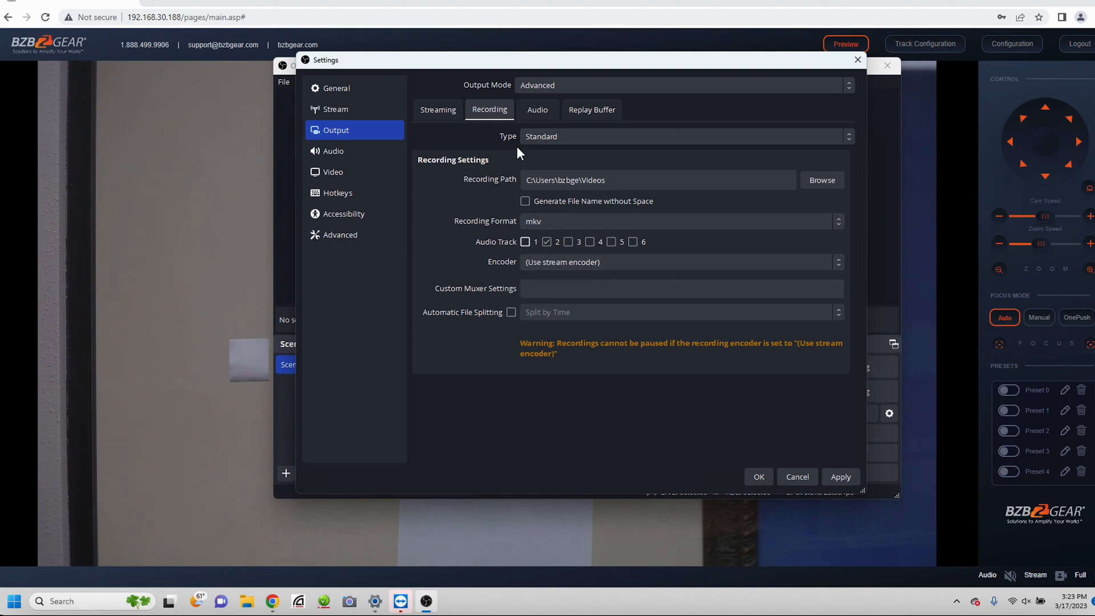
{"action": "left_click", "coordinate": [537, 109]}
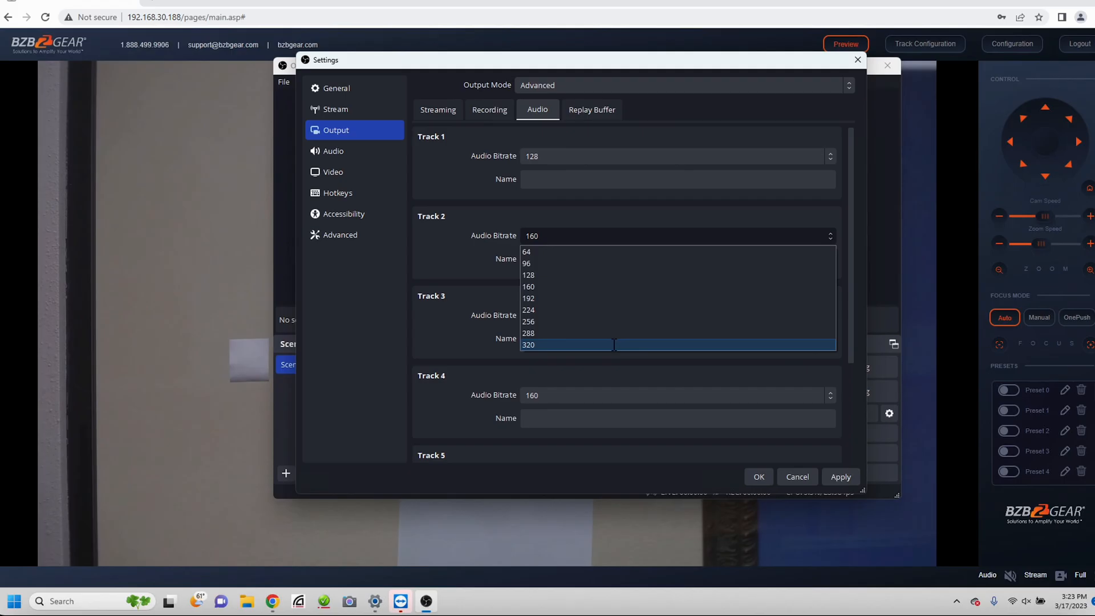
- Set Track 2 audio bitrate to 320 and record mp4 using the stream encoder
{"action": "left_click", "coordinate": [529, 344]}
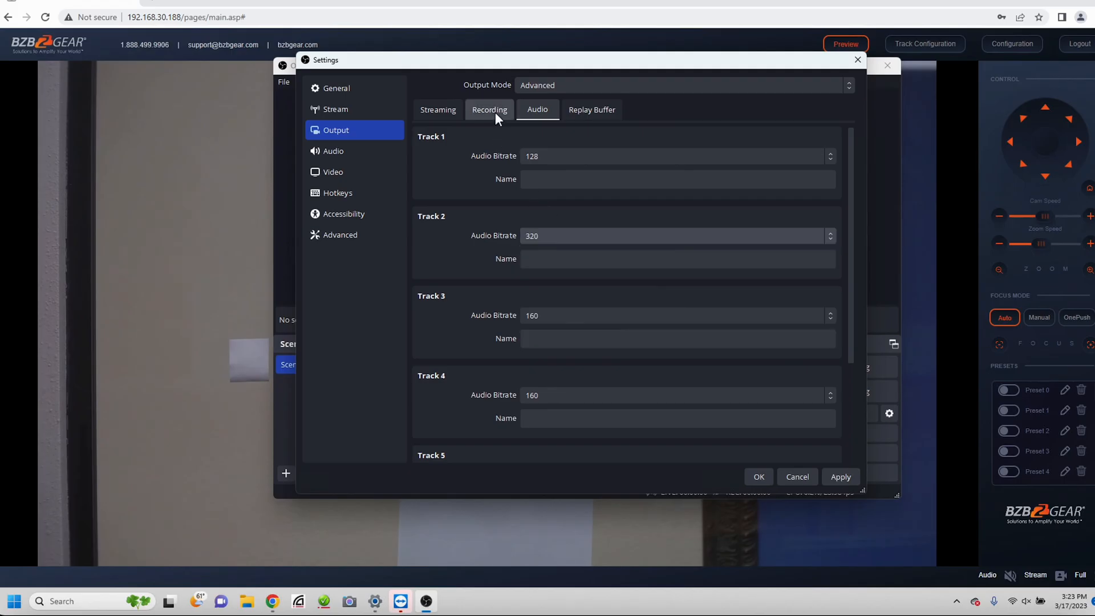
{"action": "left_click", "coordinate": [489, 109]}
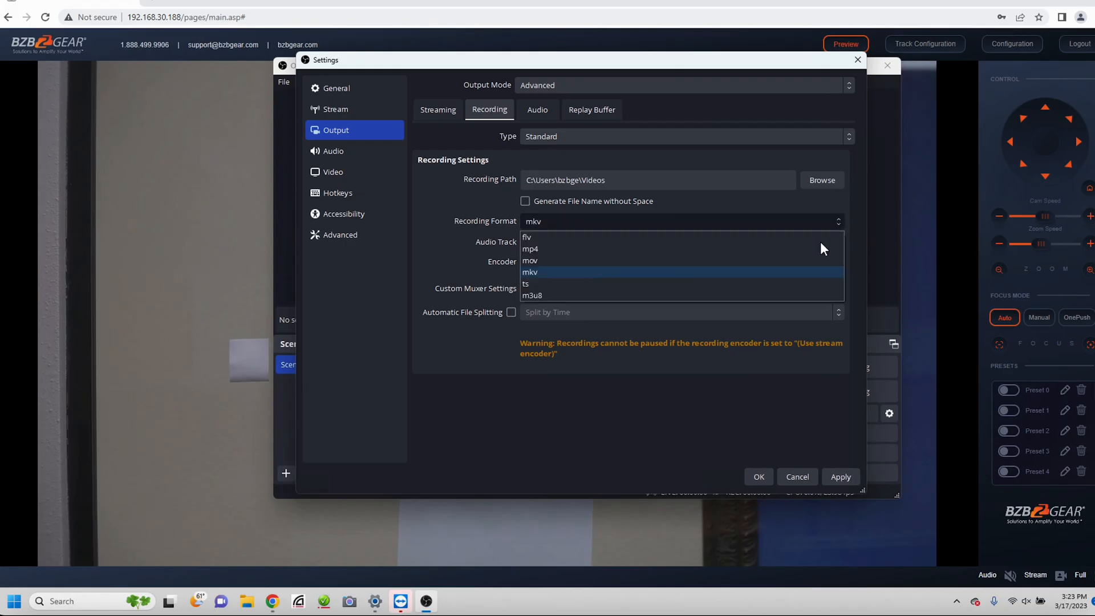
{"action": "left_click", "coordinate": [529, 248]}
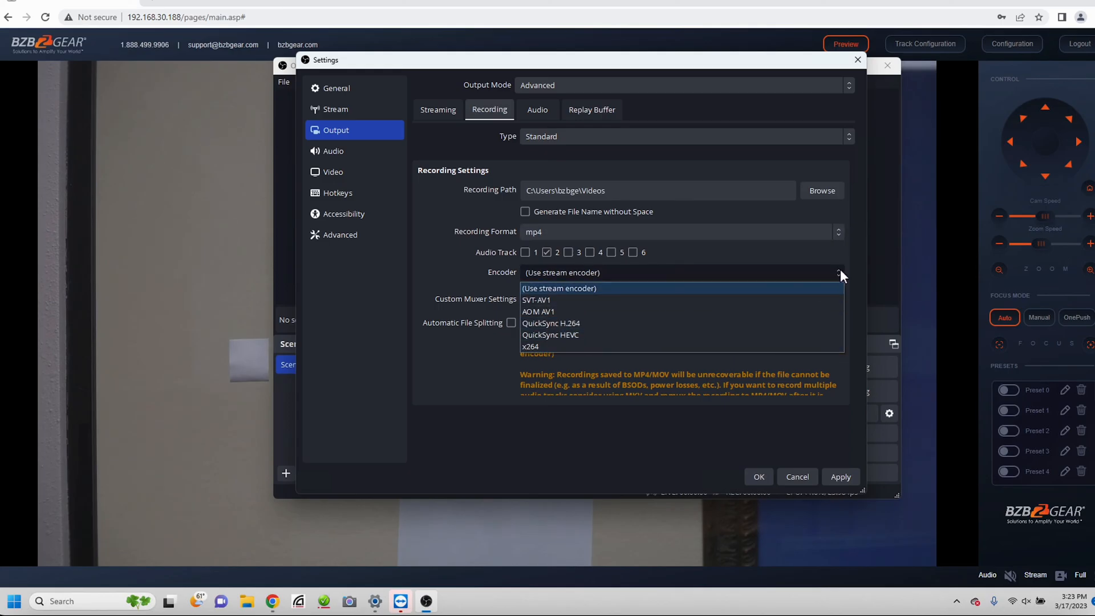
{"action": "left_click", "coordinate": [559, 287]}
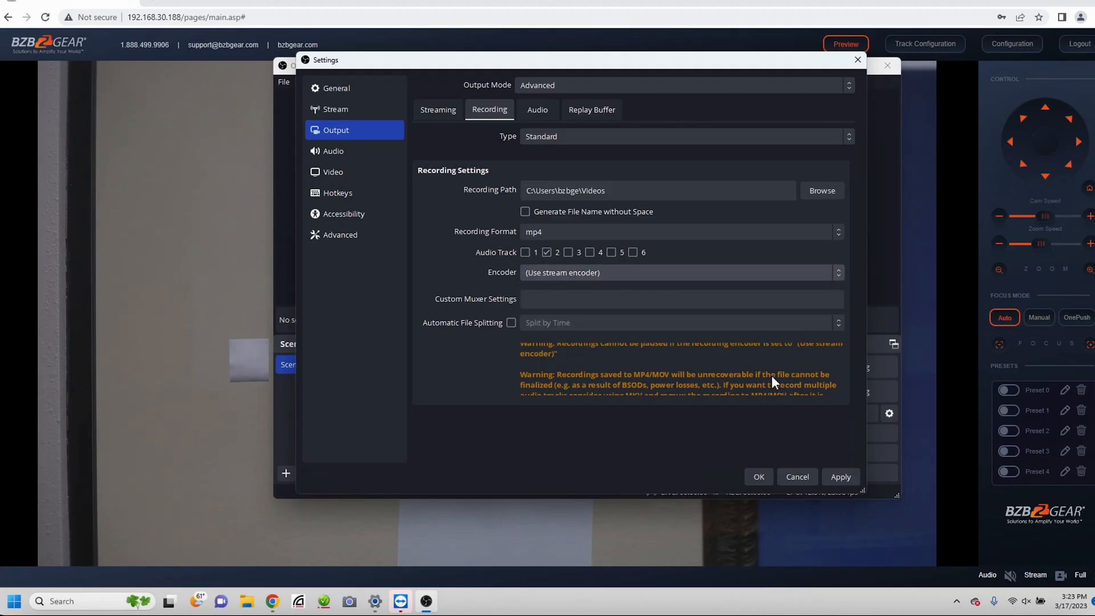
{"action": "mouse_move", "coordinate": [523, 317]}
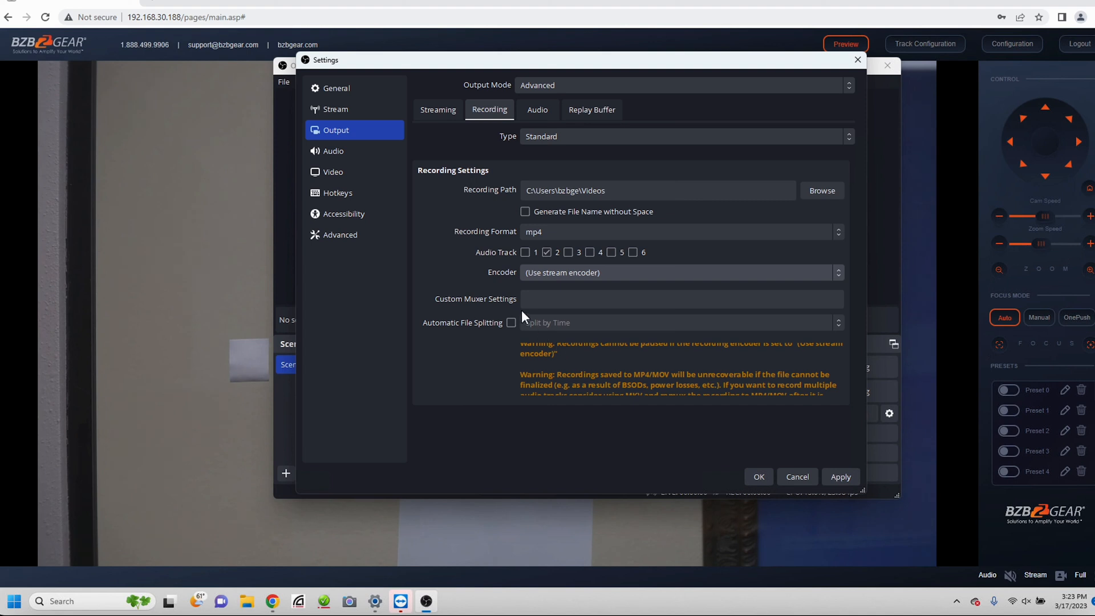
{"action": "left_click", "coordinate": [681, 299]}
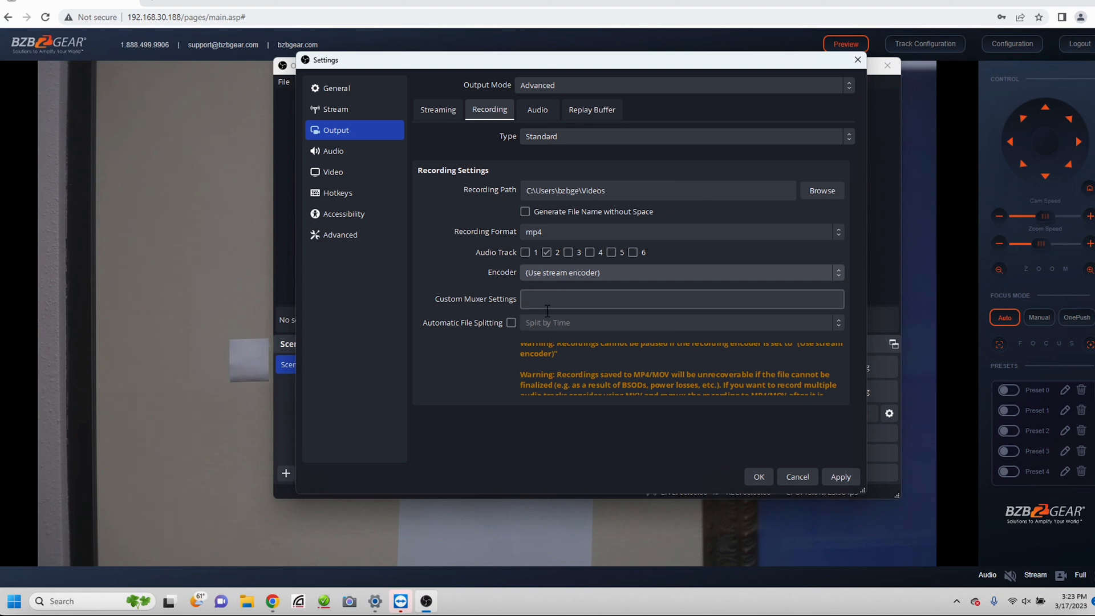
{"action": "mouse_move", "coordinate": [492, 133]}
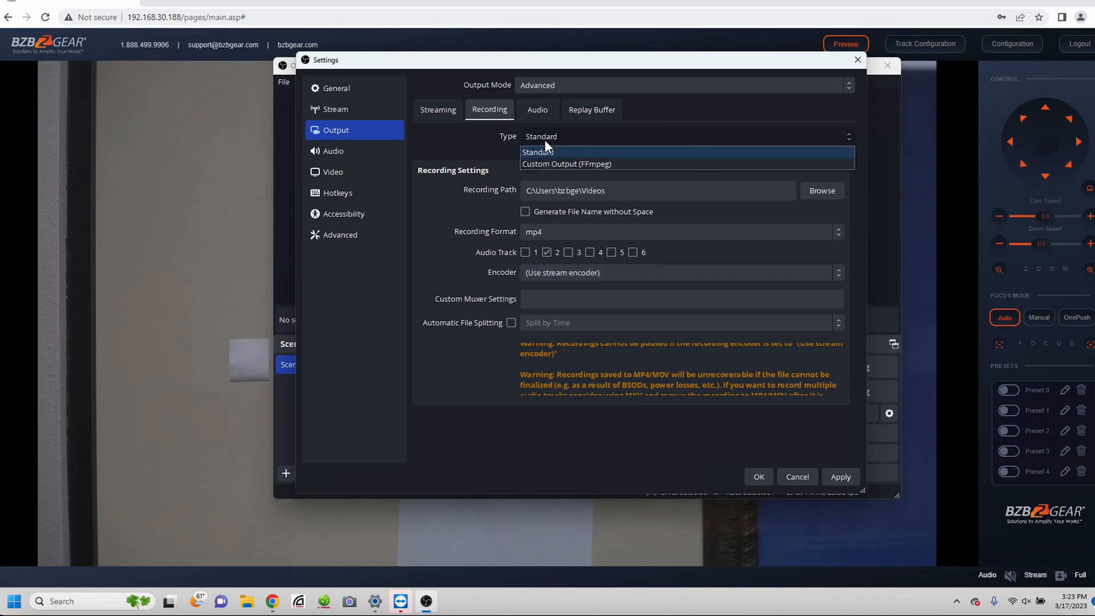
- Confirm Standard recording and x264 streaming at 20000 Kbps CBR, apply, and go to Stream settings
{"action": "left_click", "coordinate": [541, 152]}
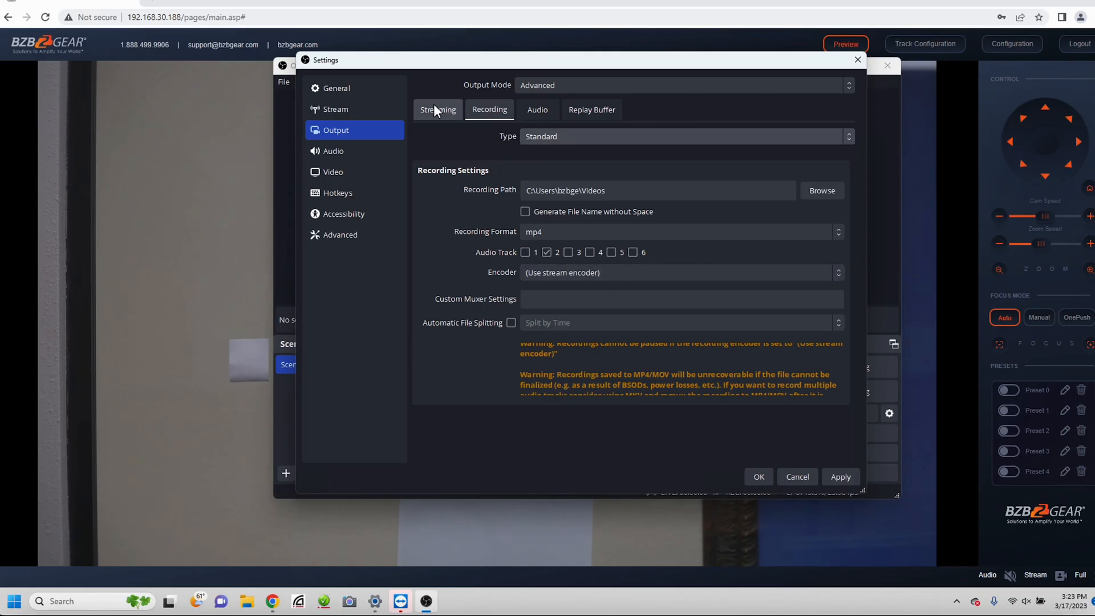
{"action": "left_click", "coordinate": [437, 110]}
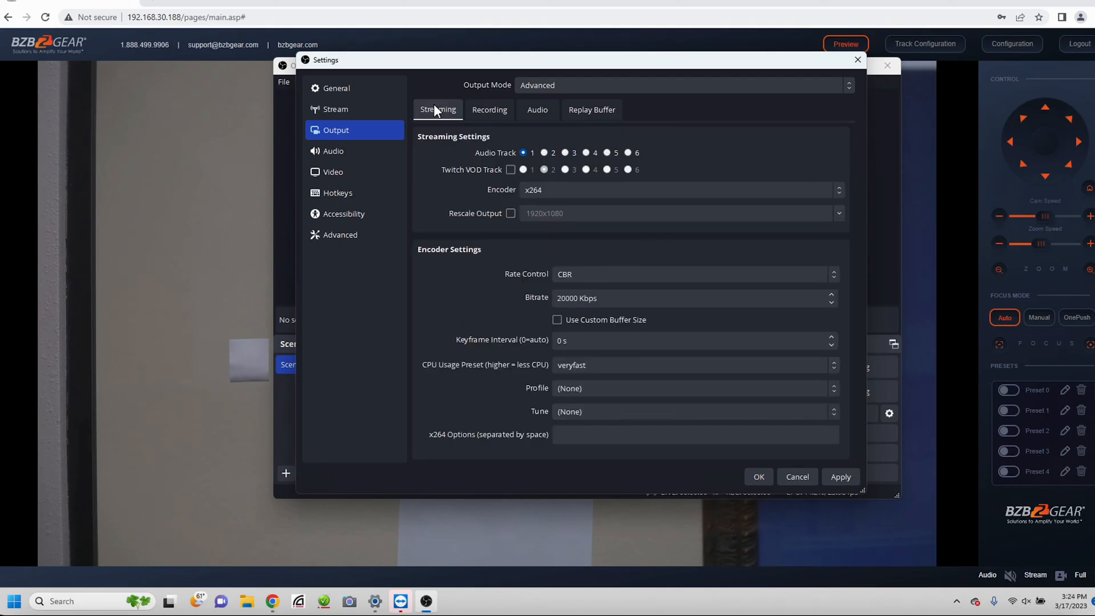
{"action": "mouse_move", "coordinate": [485, 370]}
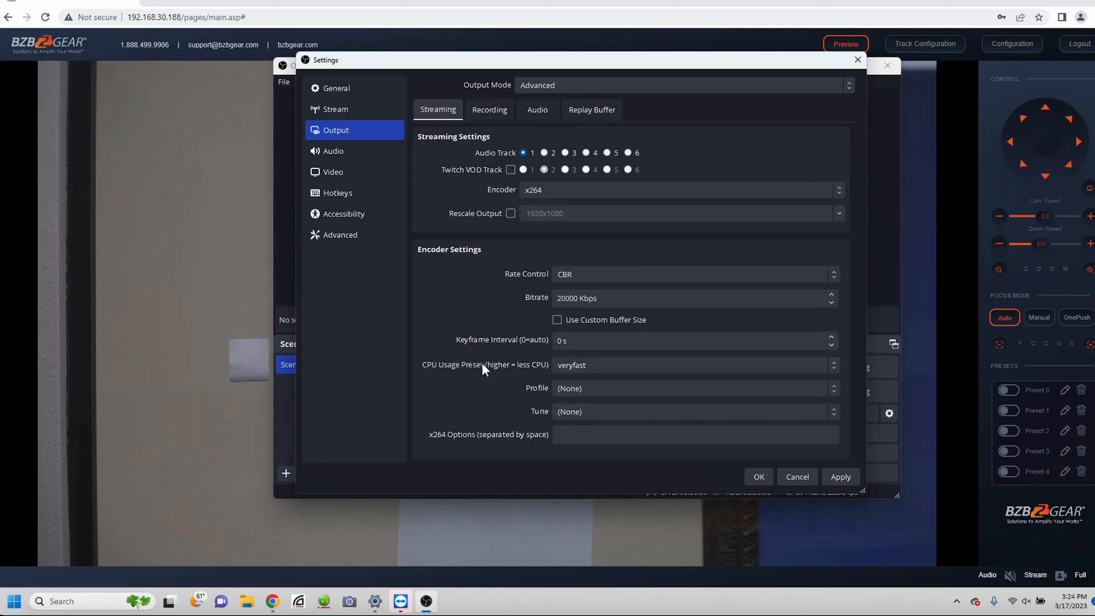
{"action": "mouse_move", "coordinate": [840, 476]}
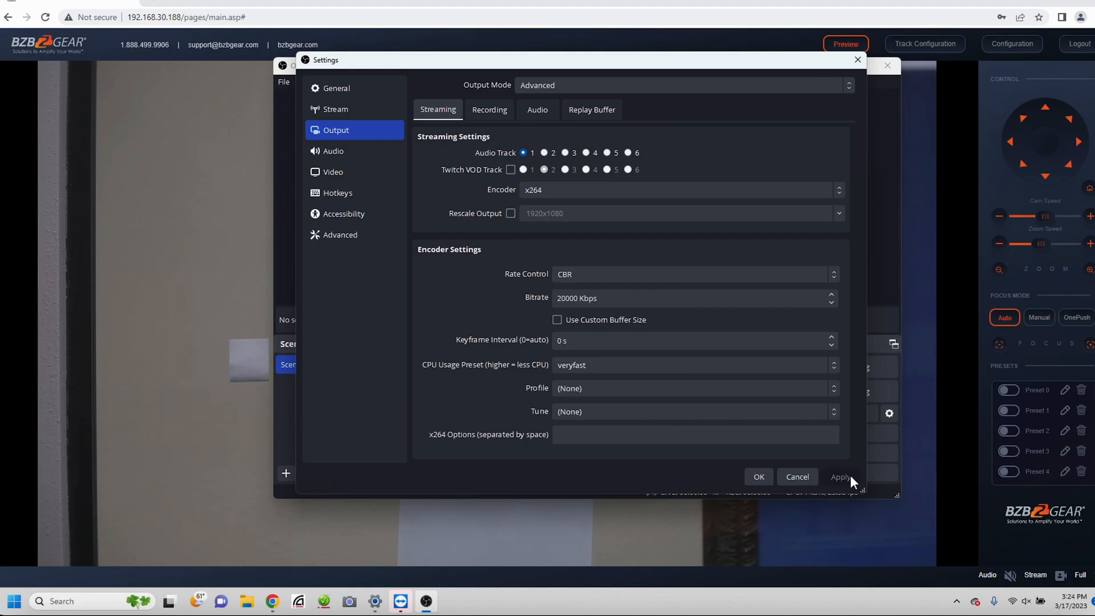
{"action": "left_click", "coordinate": [336, 109]}
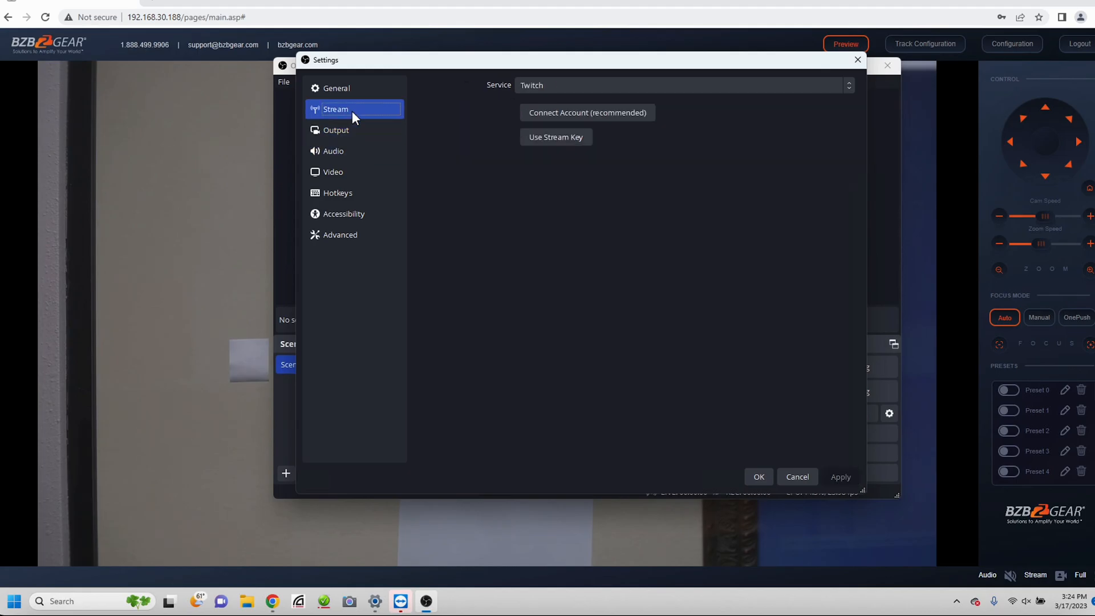
{"action": "mouse_move", "coordinate": [857, 91]}
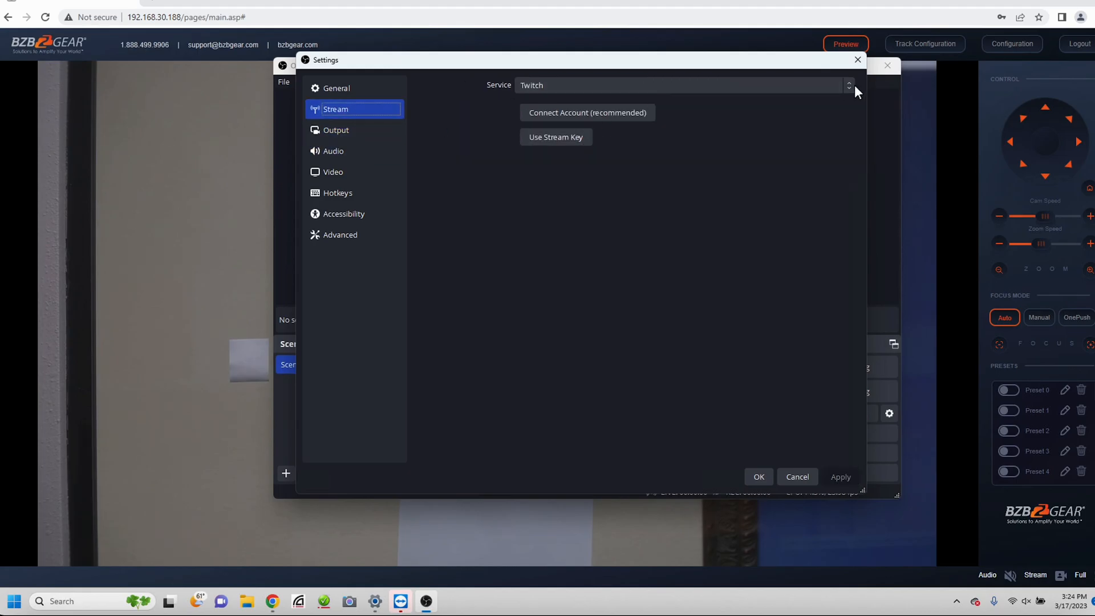
- Change the streaming service from Twitch to YouTube - RTMPS
{"action": "left_click", "coordinate": [848, 84]}
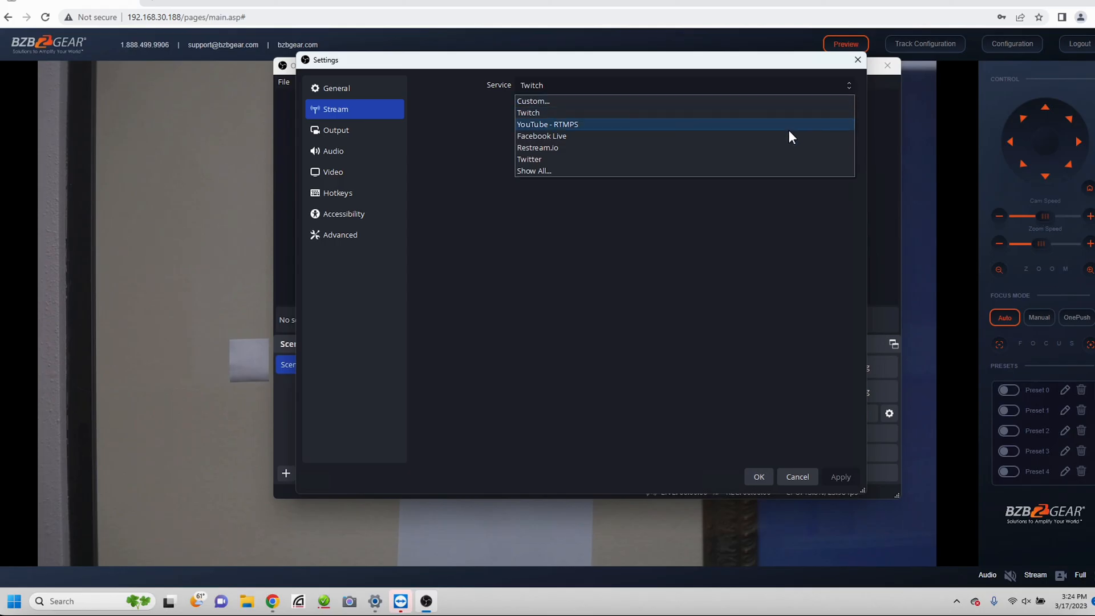
{"action": "left_click", "coordinate": [548, 124]}
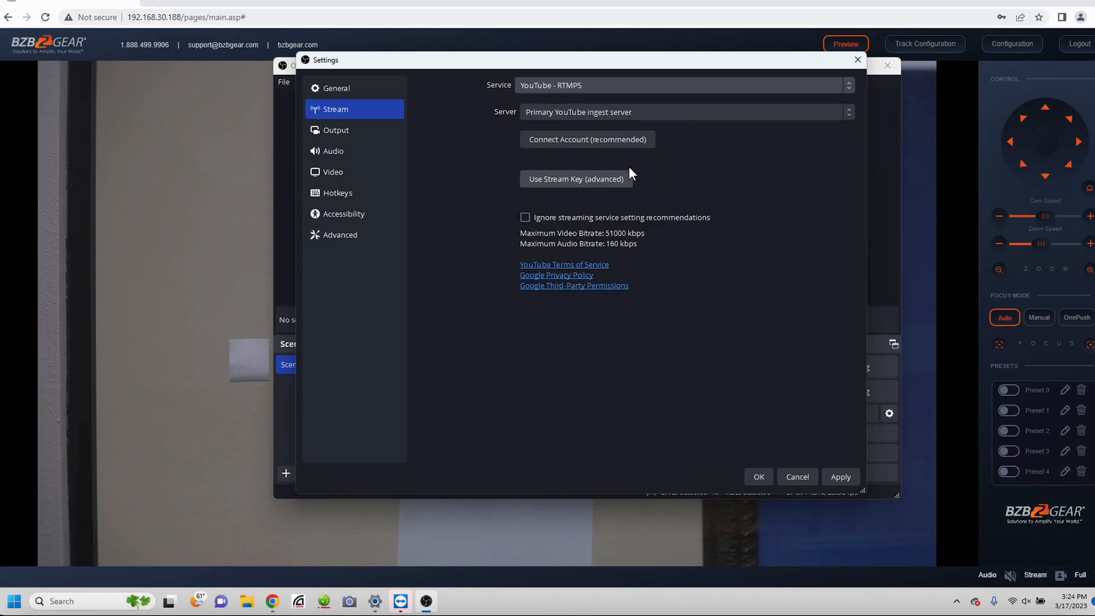
{"action": "mouse_move", "coordinate": [626, 169]}
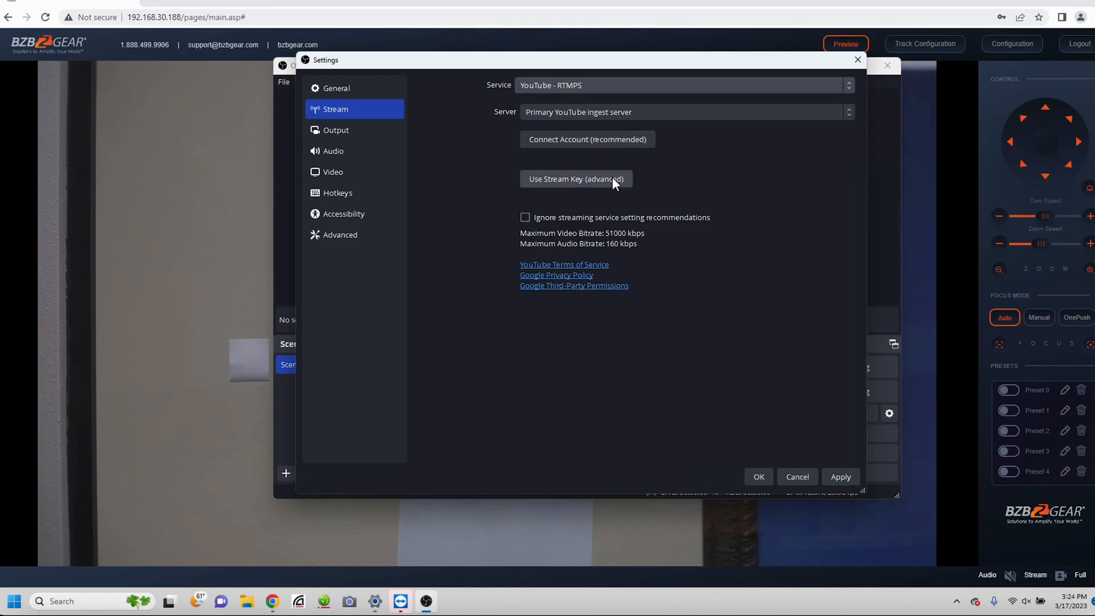
{"action": "mouse_move", "coordinate": [620, 183]}
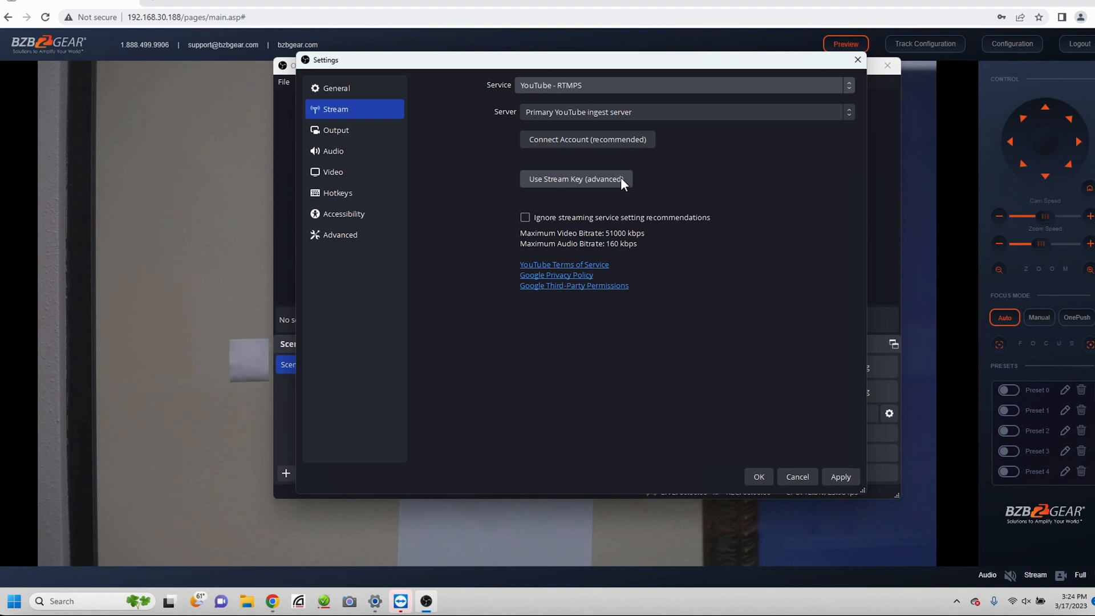
{"action": "mouse_move", "coordinate": [728, 231]}
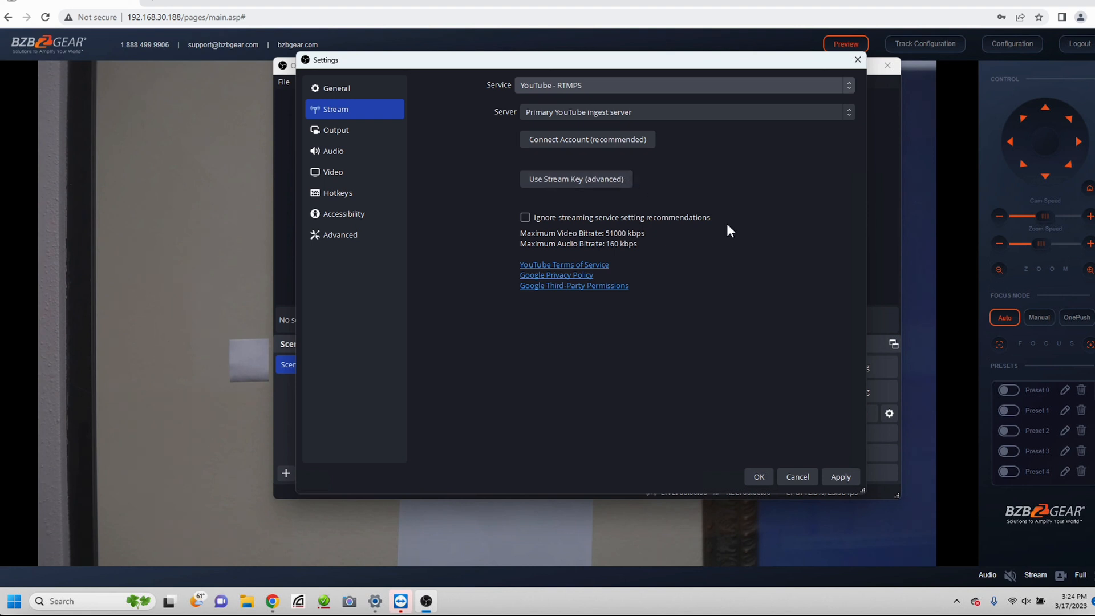